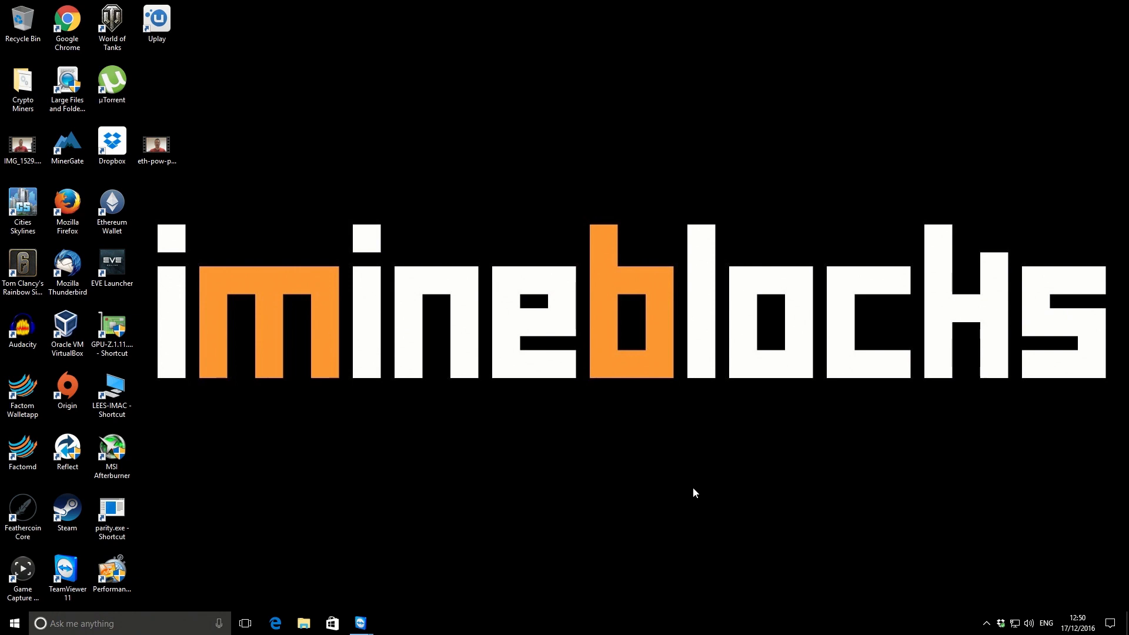
mouse_move(713, 508)
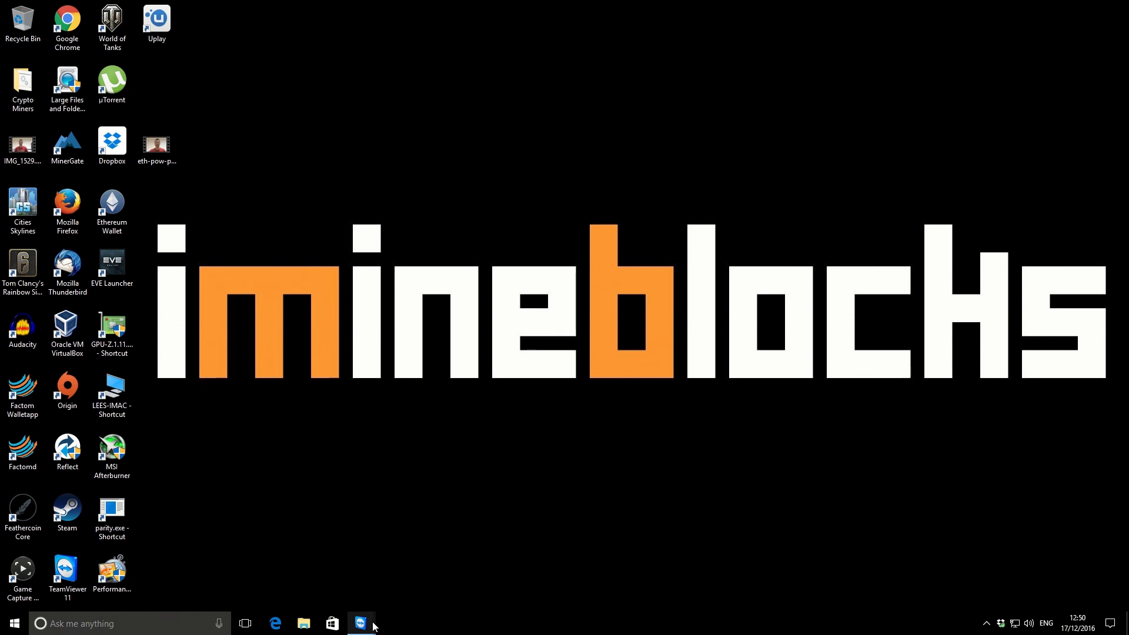
Review the plot_optimizer_gui folder contents on WORKER3's remote desktop, then close Explorer.
left_click(360, 623)
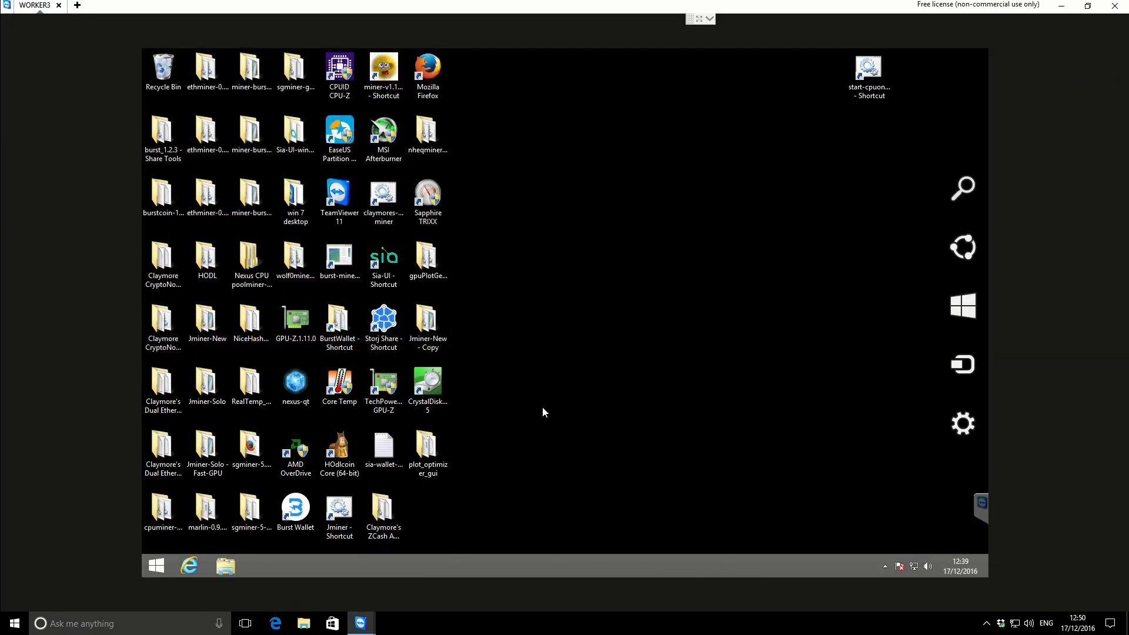
mouse_move(658, 227)
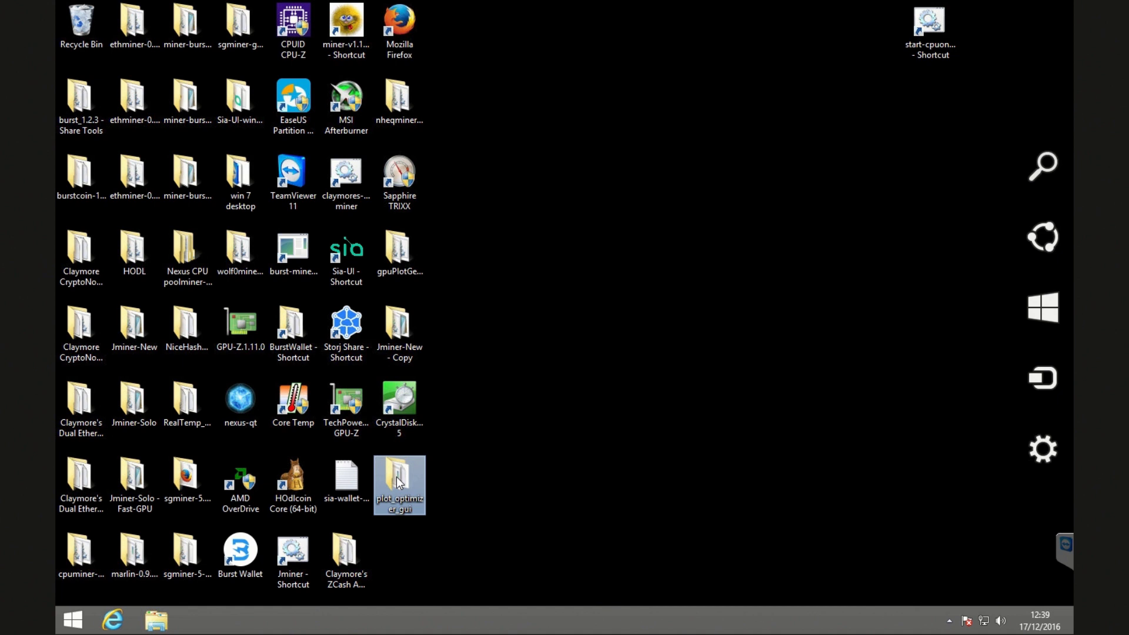
double_click(399, 479)
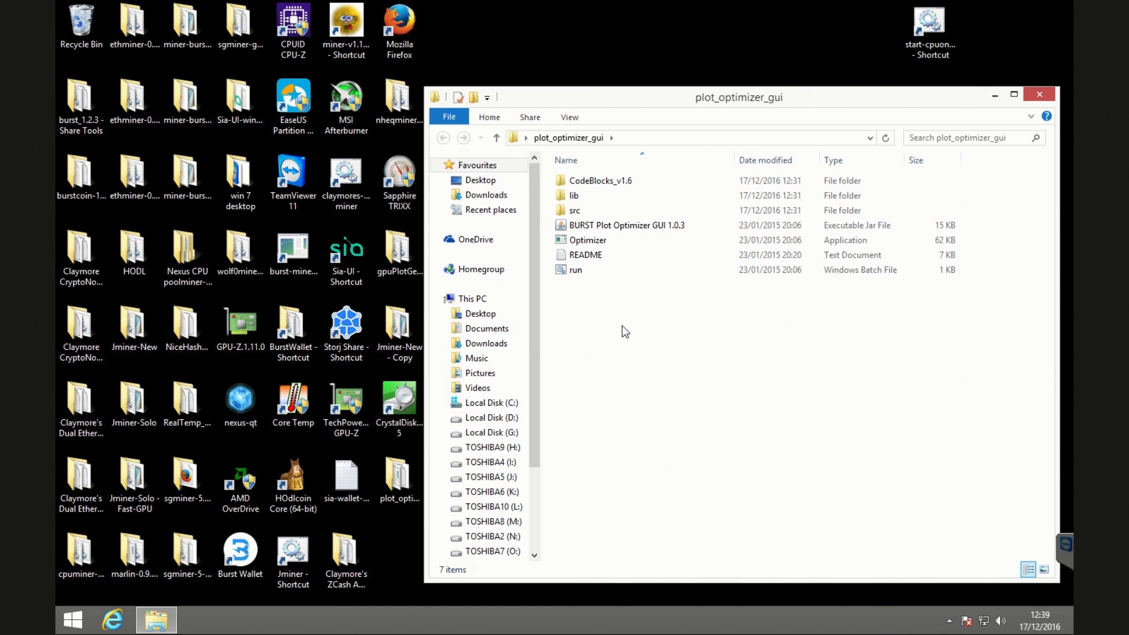
left_click(599, 181)
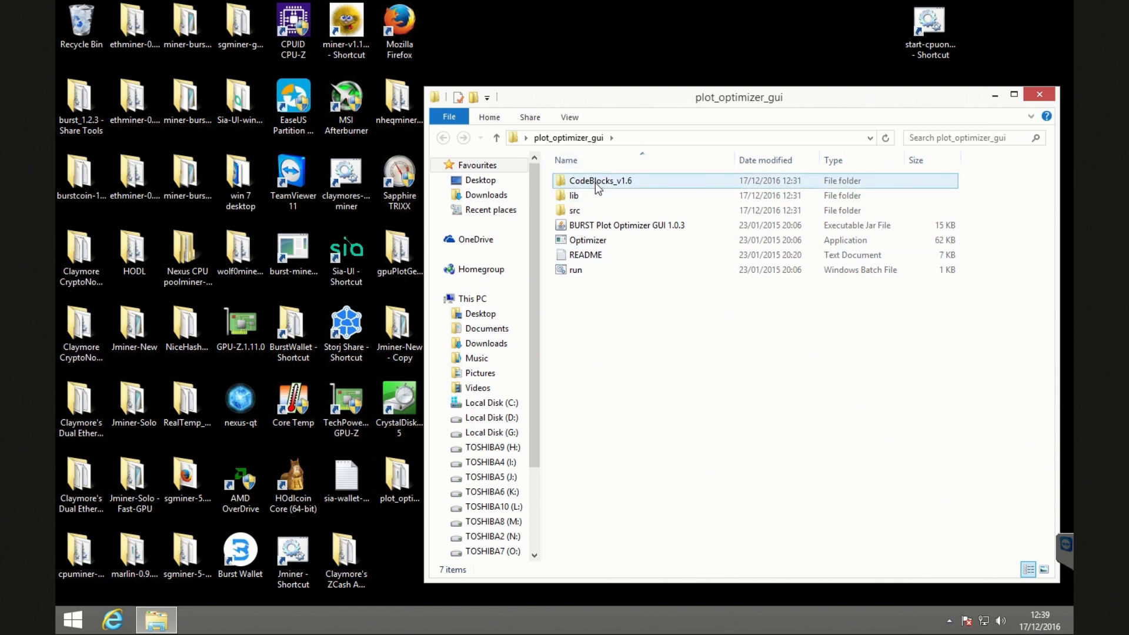
left_click(586, 303)
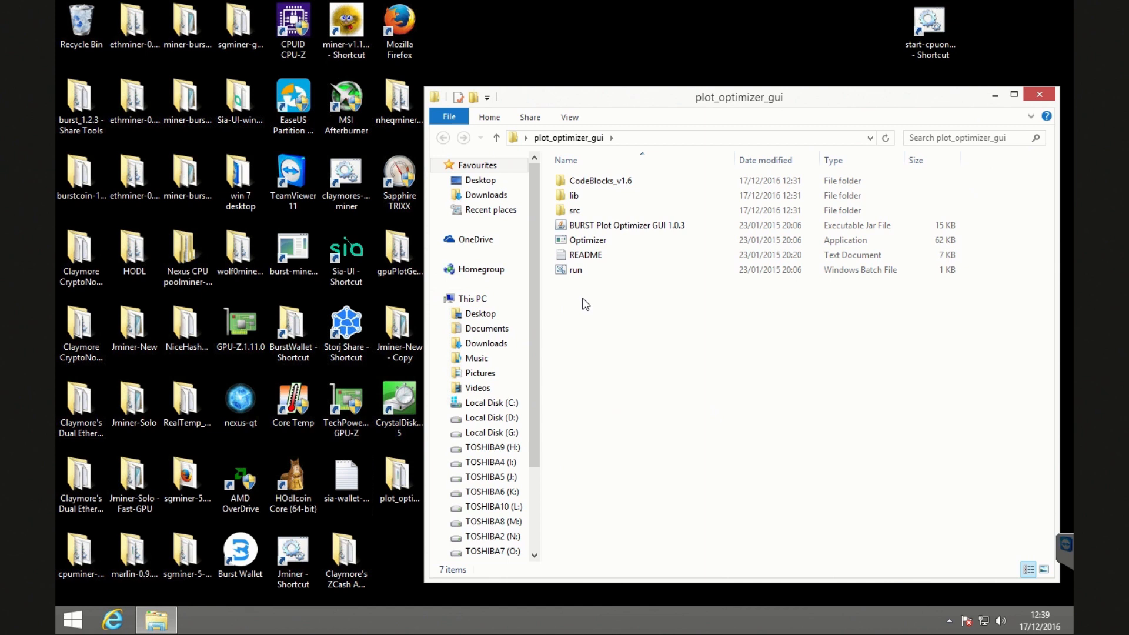
left_click(588, 240)
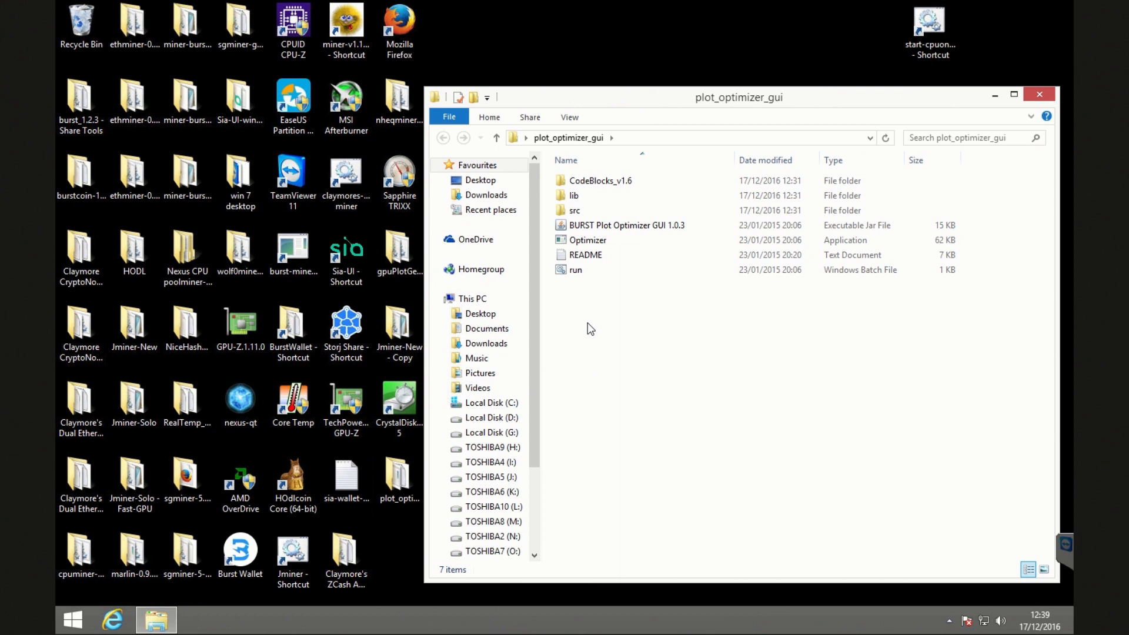
mouse_move(661, 187)
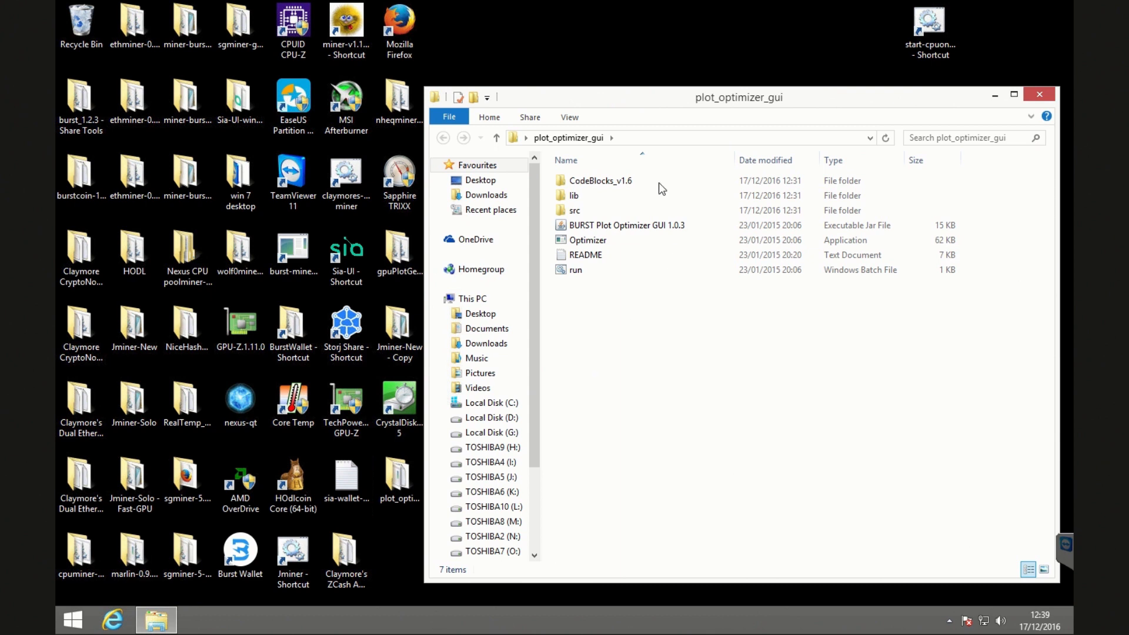
left_click(1040, 94)
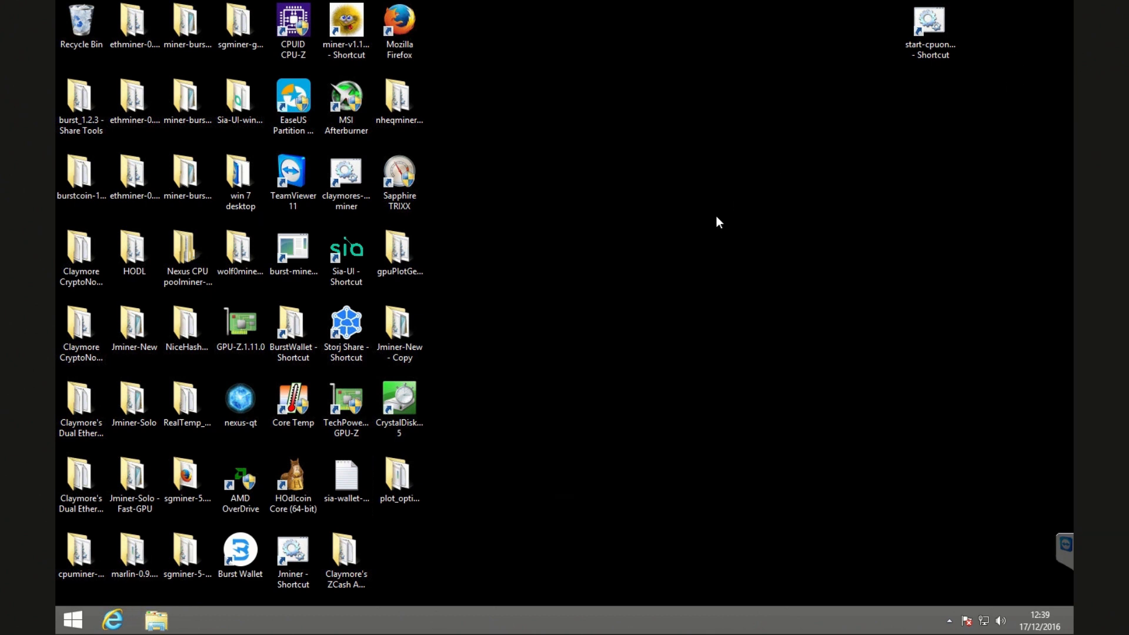
mouse_move(155, 621)
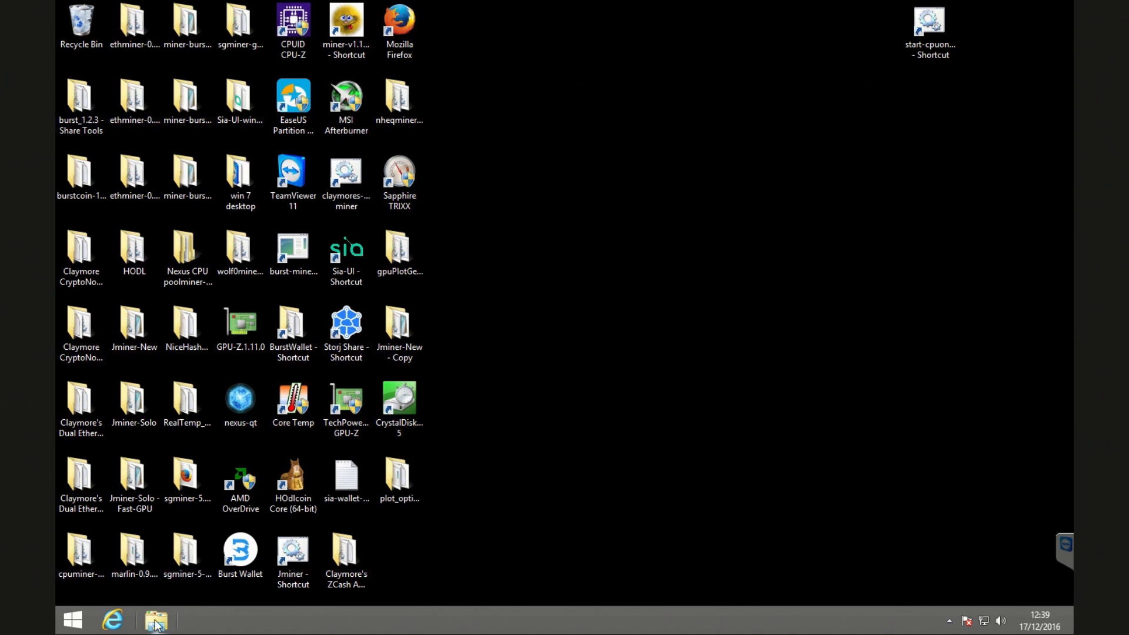
Check the 4.54 TB plot file in TOSHIBA9 (H:)\plots, then return to the drive level.
left_click(156, 621)
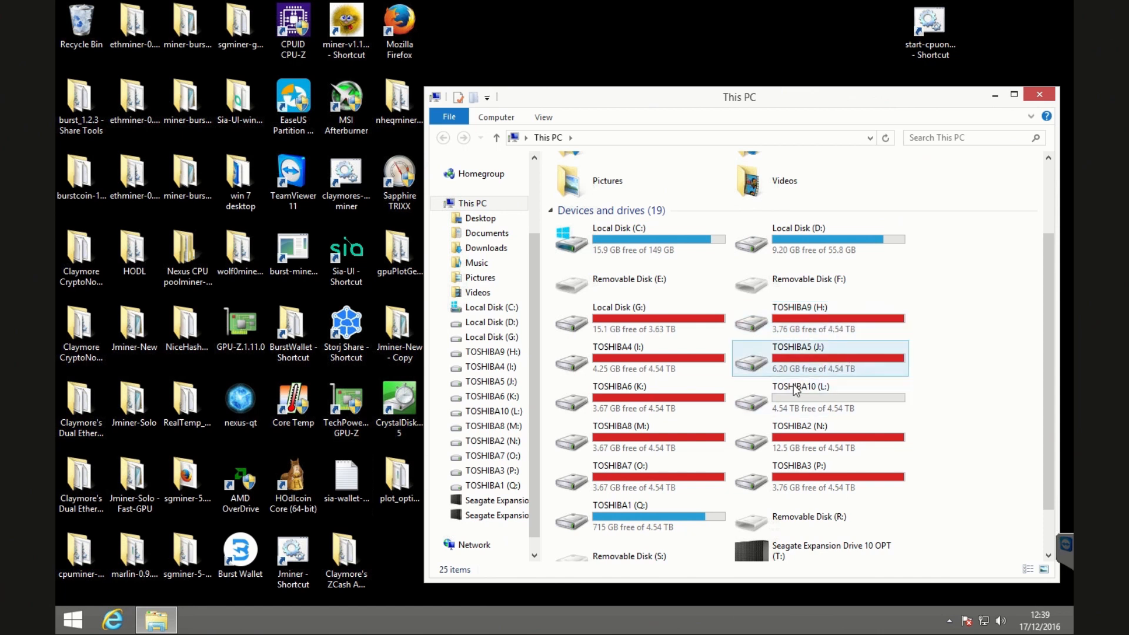
left_click(802, 315)
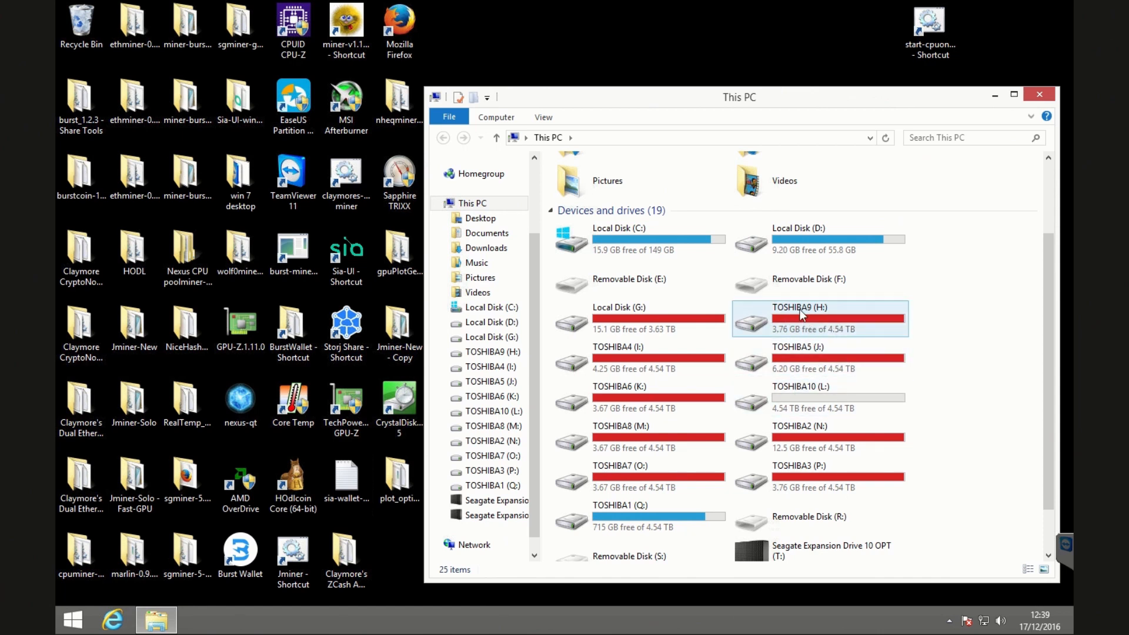
mouse_move(793, 315)
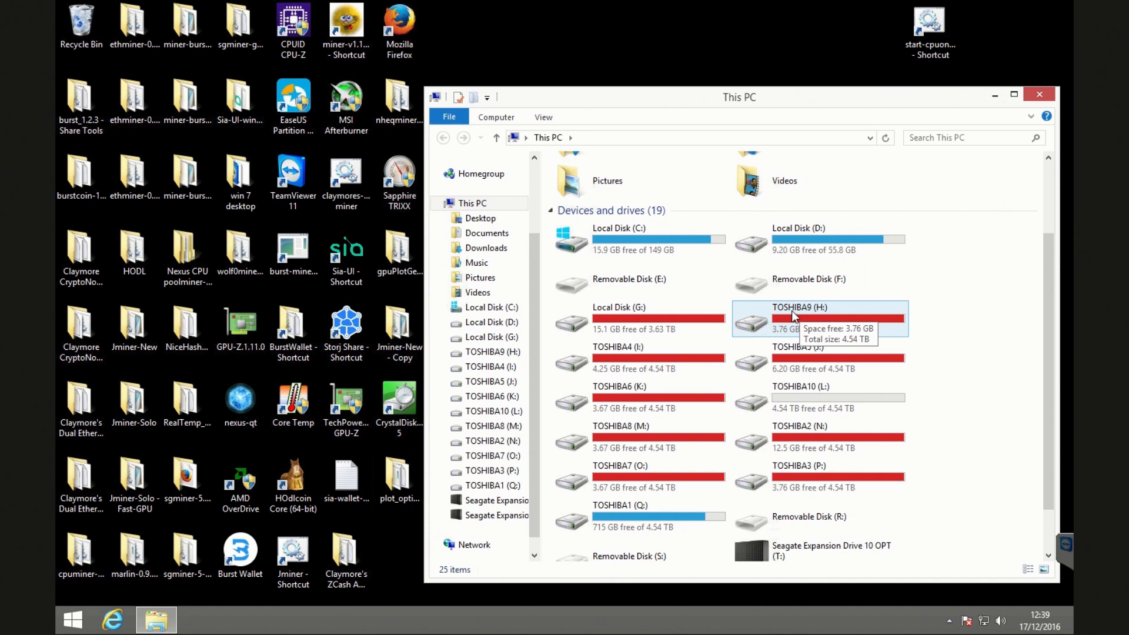
double_click(797, 315)
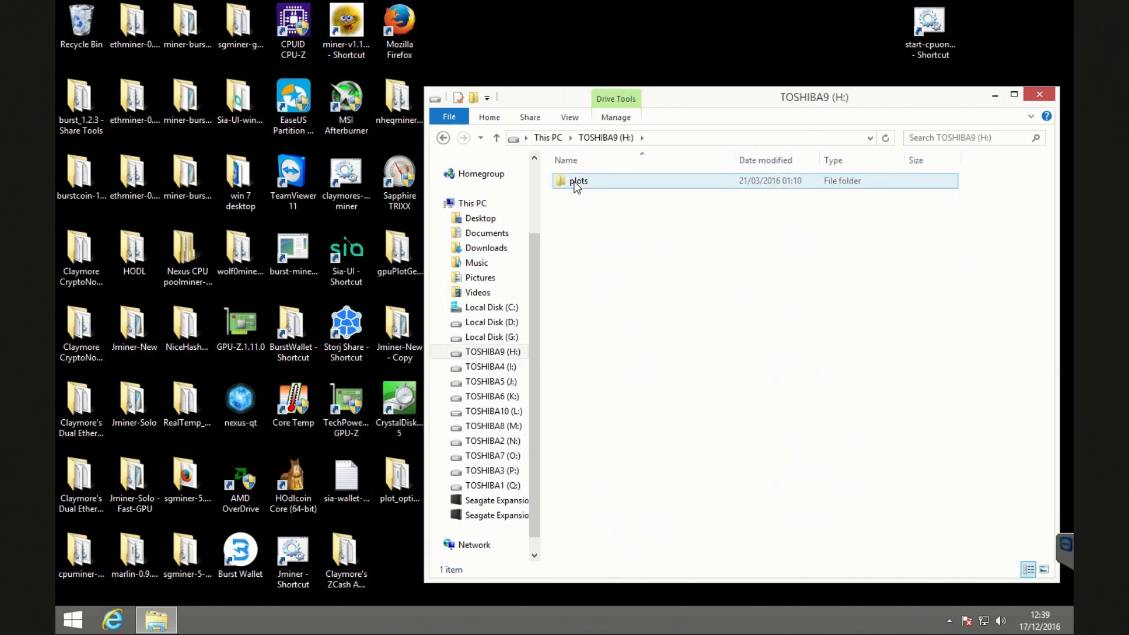
double_click(579, 181)
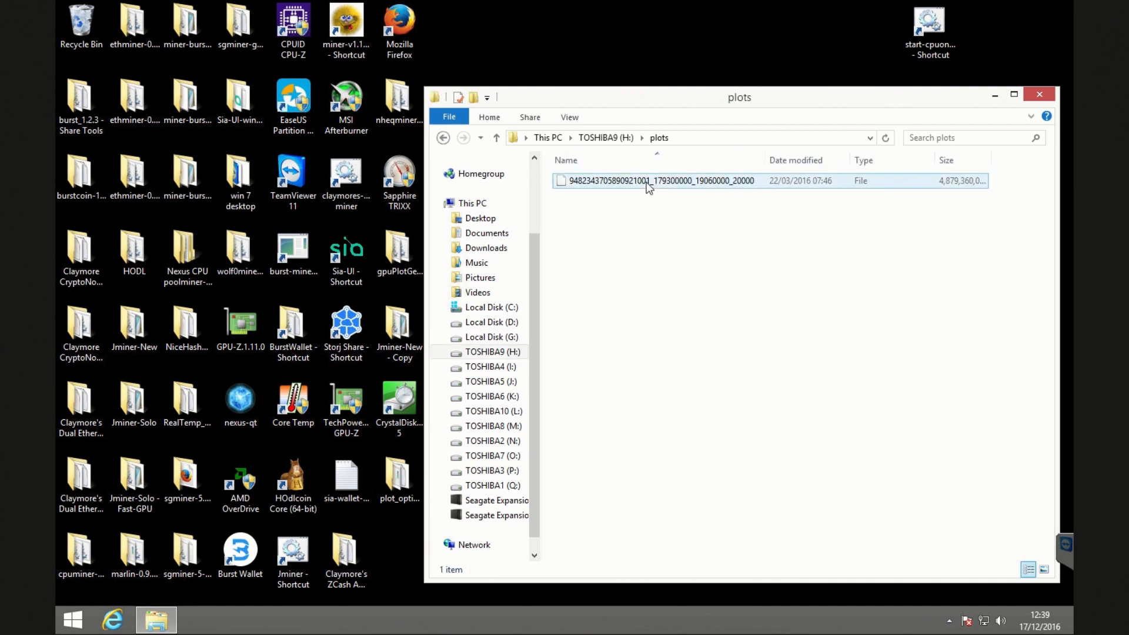
left_click(650, 186)
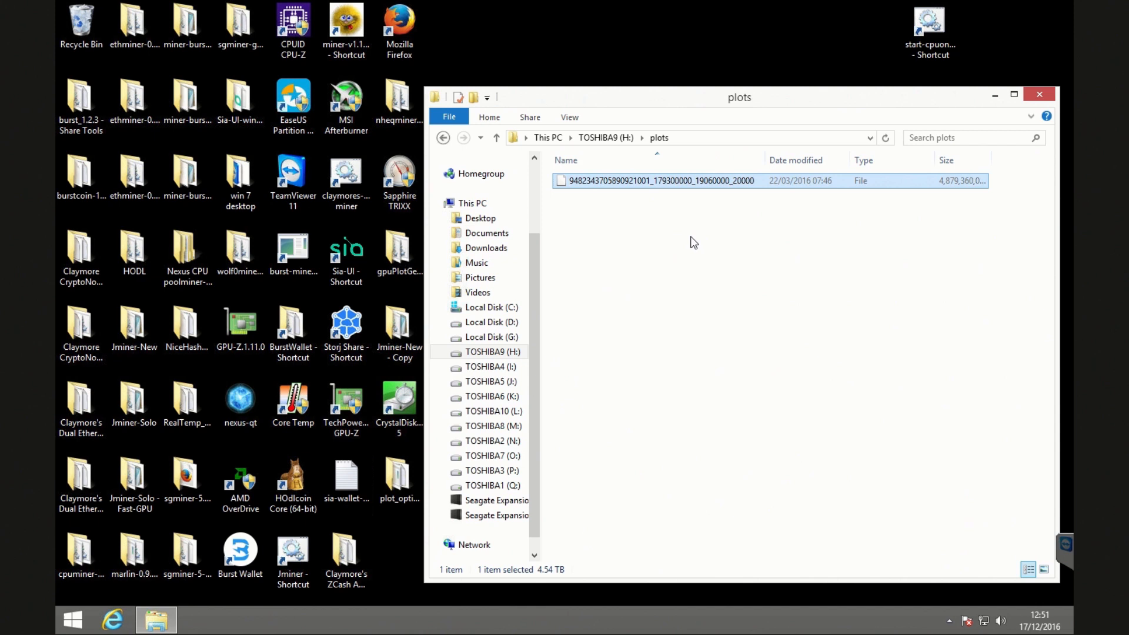
mouse_move(696, 239)
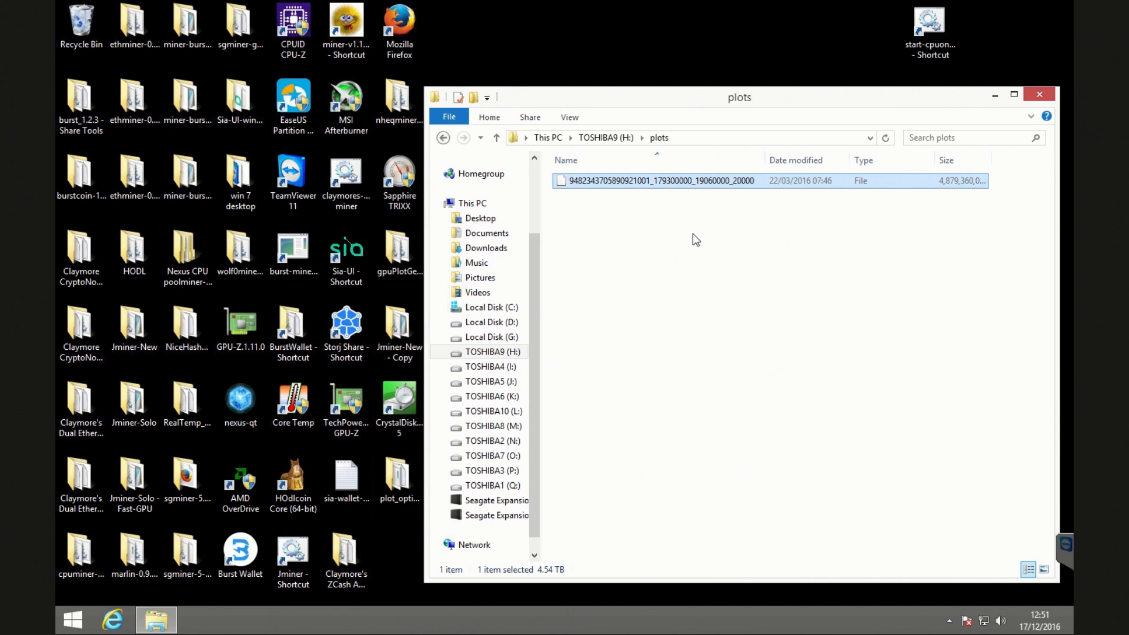
mouse_move(682, 188)
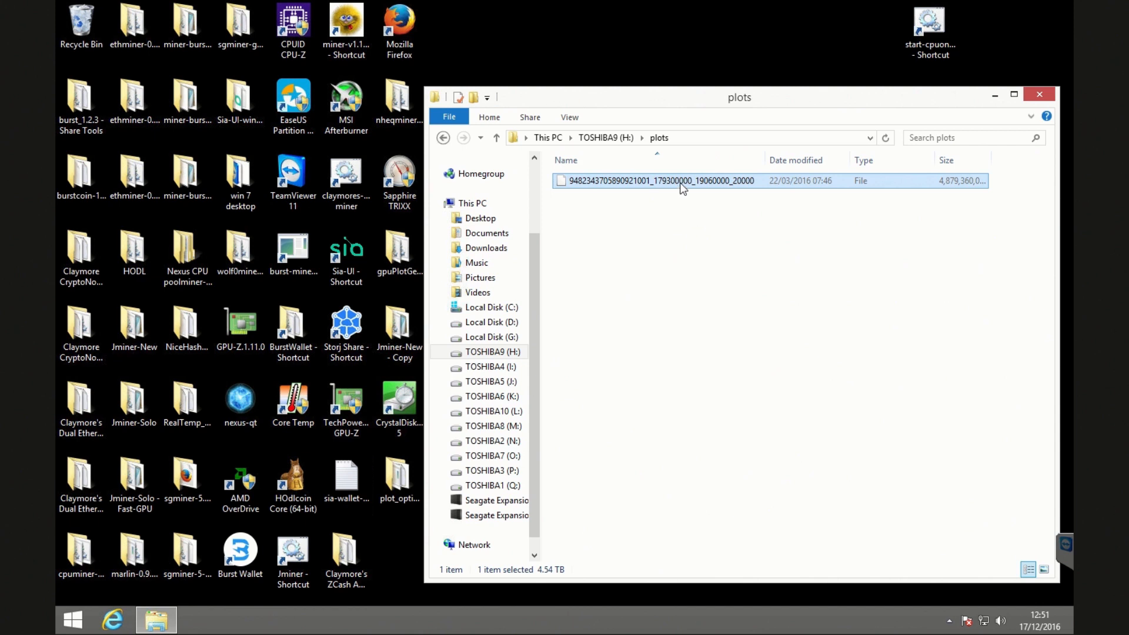
mouse_move(698, 187)
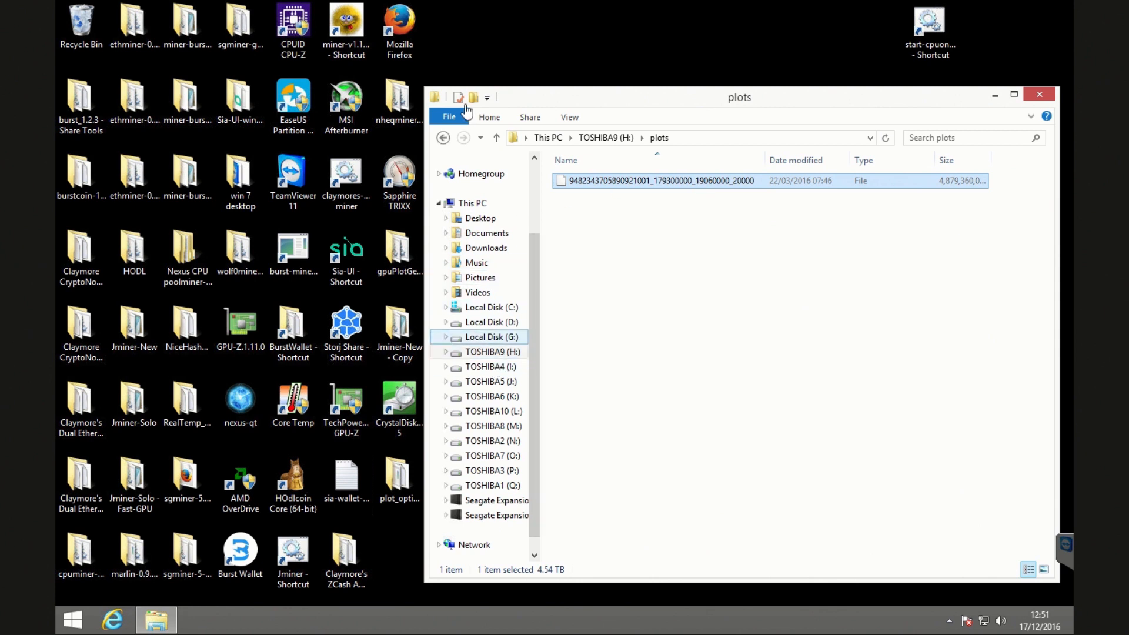
left_click(442, 138)
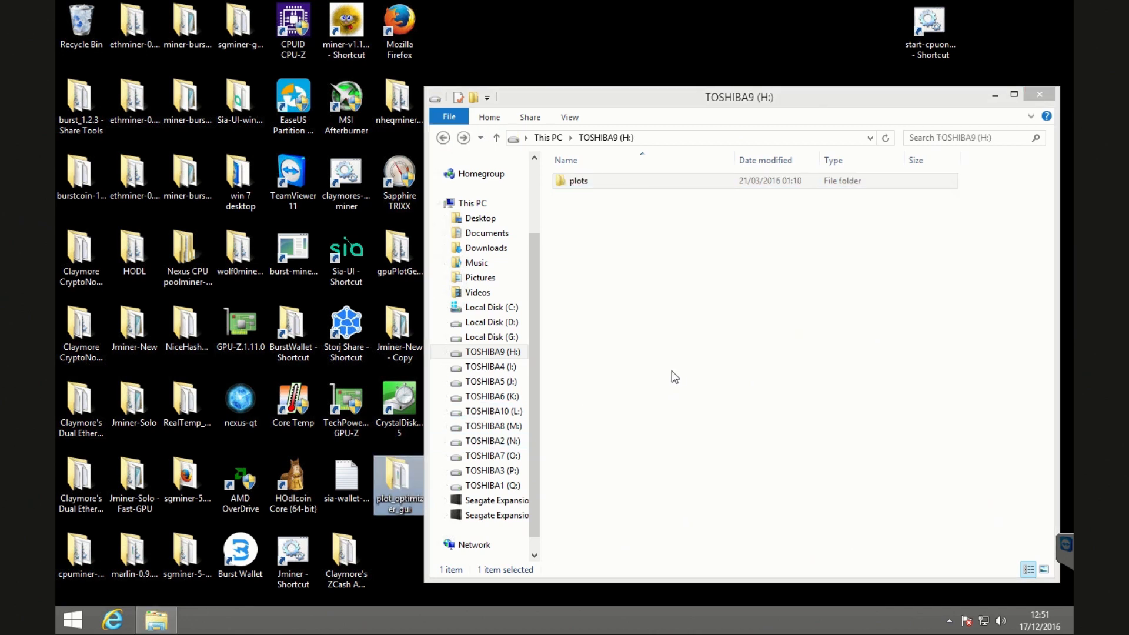
mouse_move(401, 482)
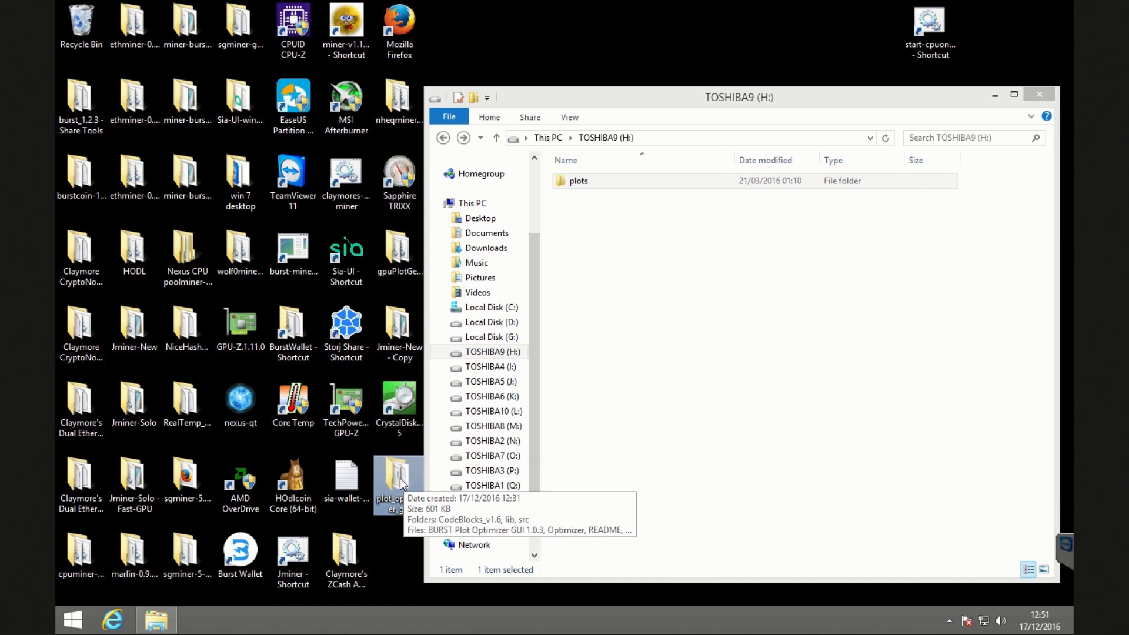
Run BURST Plot Optimizer GUI 1.0.3 from the plot_optimizer_gui folder.
double_click(400, 475)
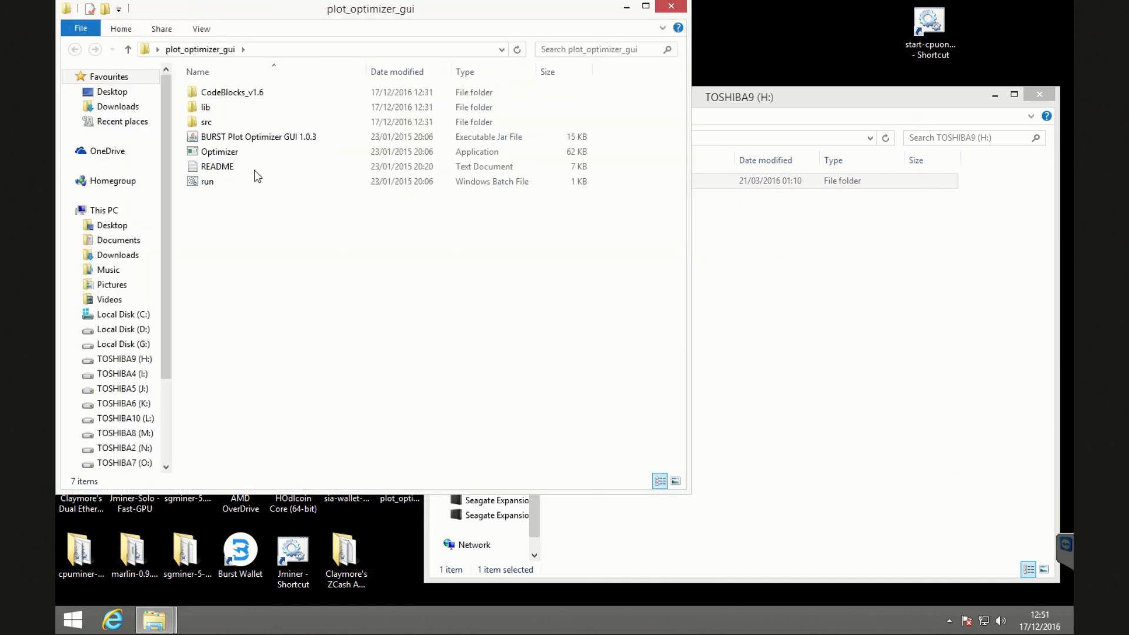
left_click(252, 137)
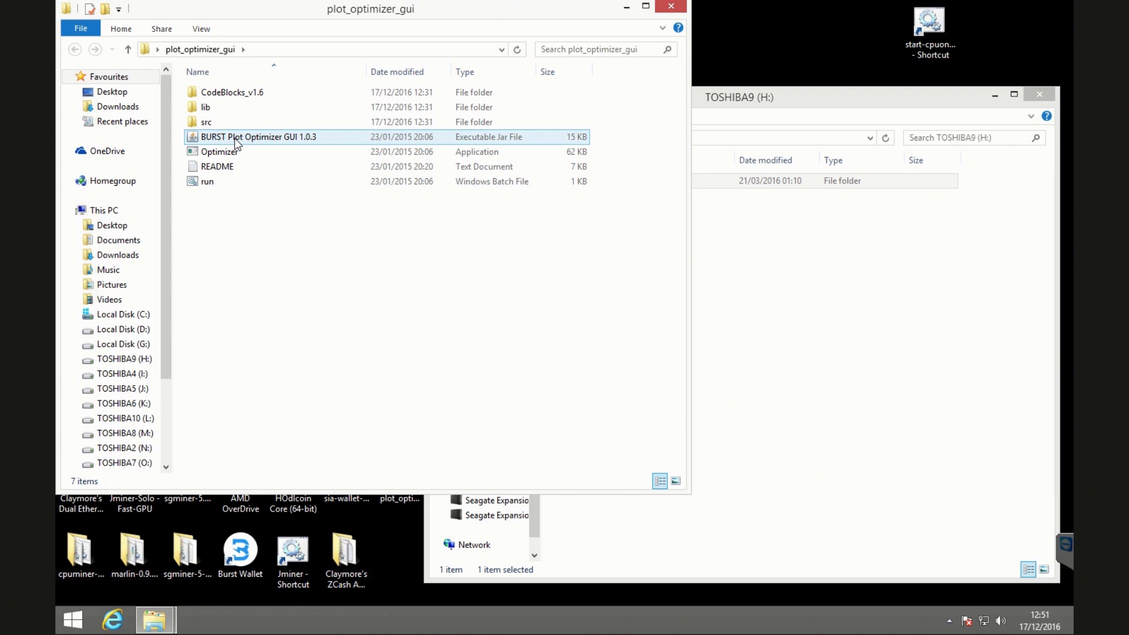
mouse_move(243, 145)
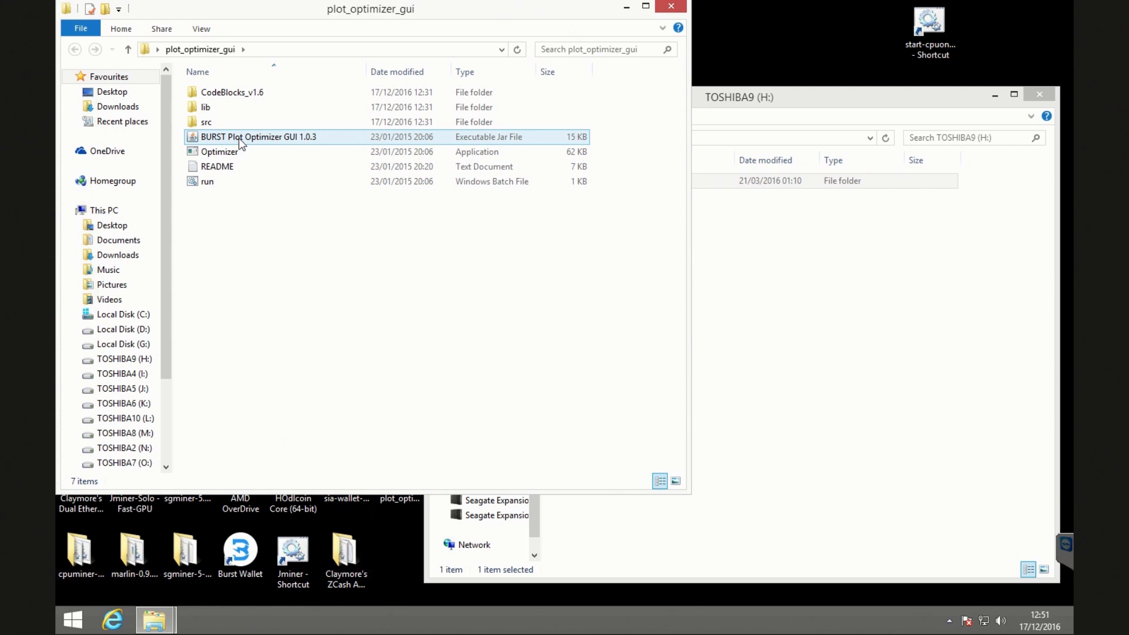
mouse_move(247, 141)
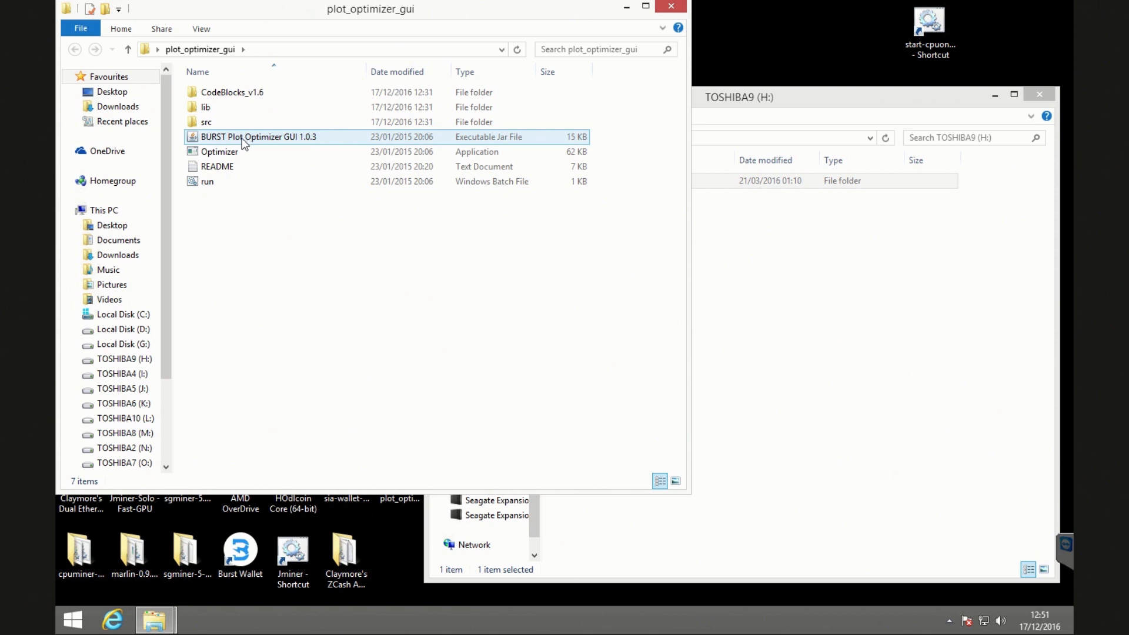
left_click(249, 139)
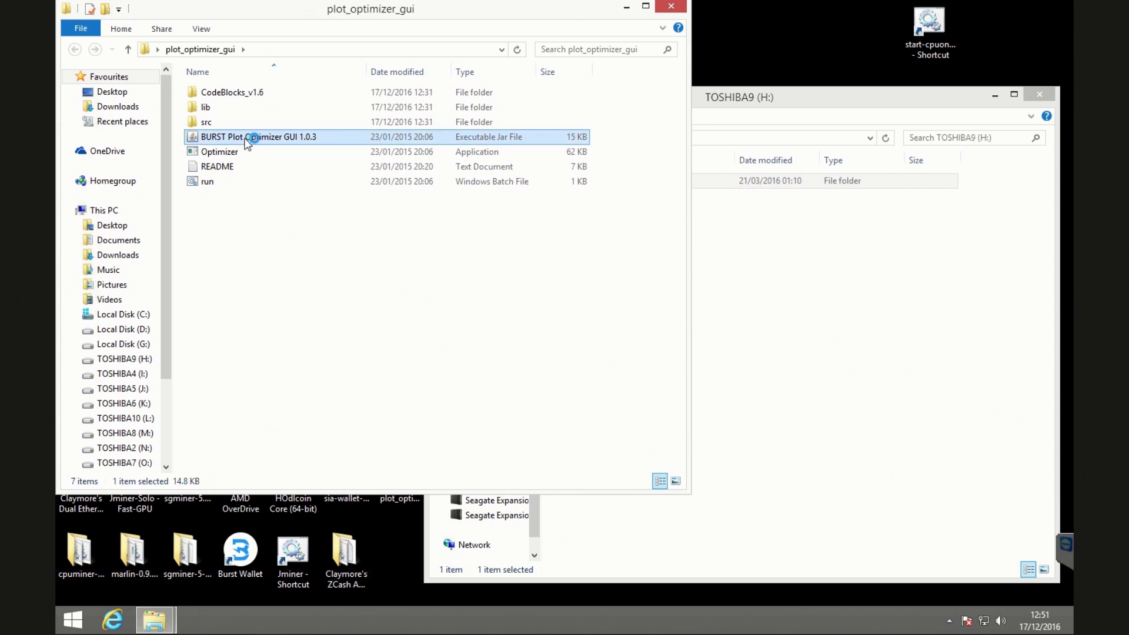
left_click(219, 151)
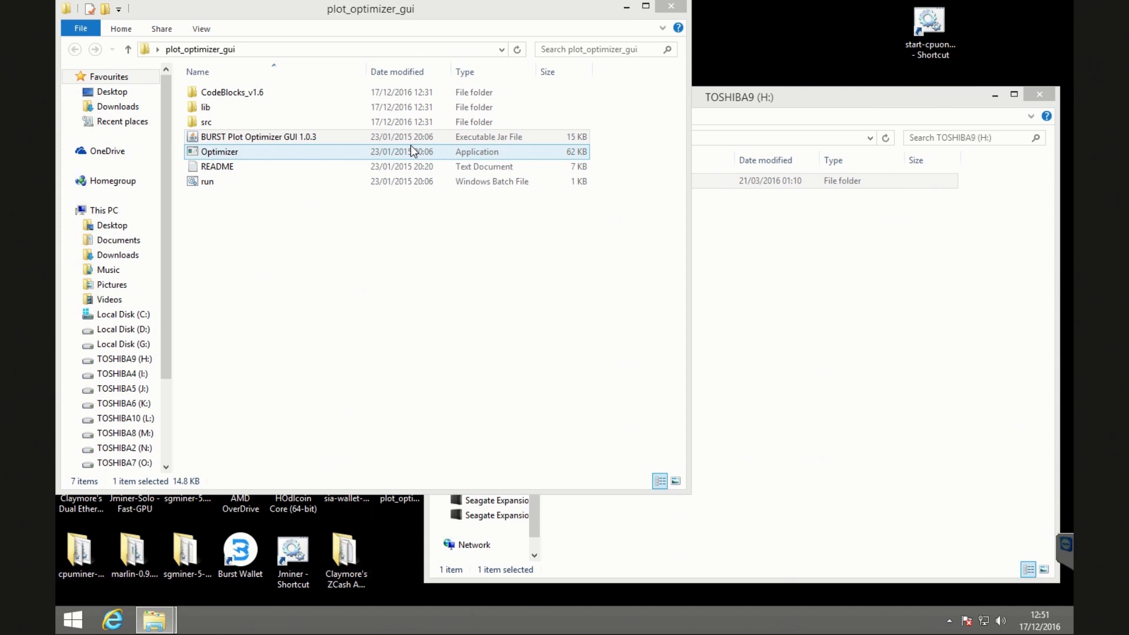
double_click(256, 136)
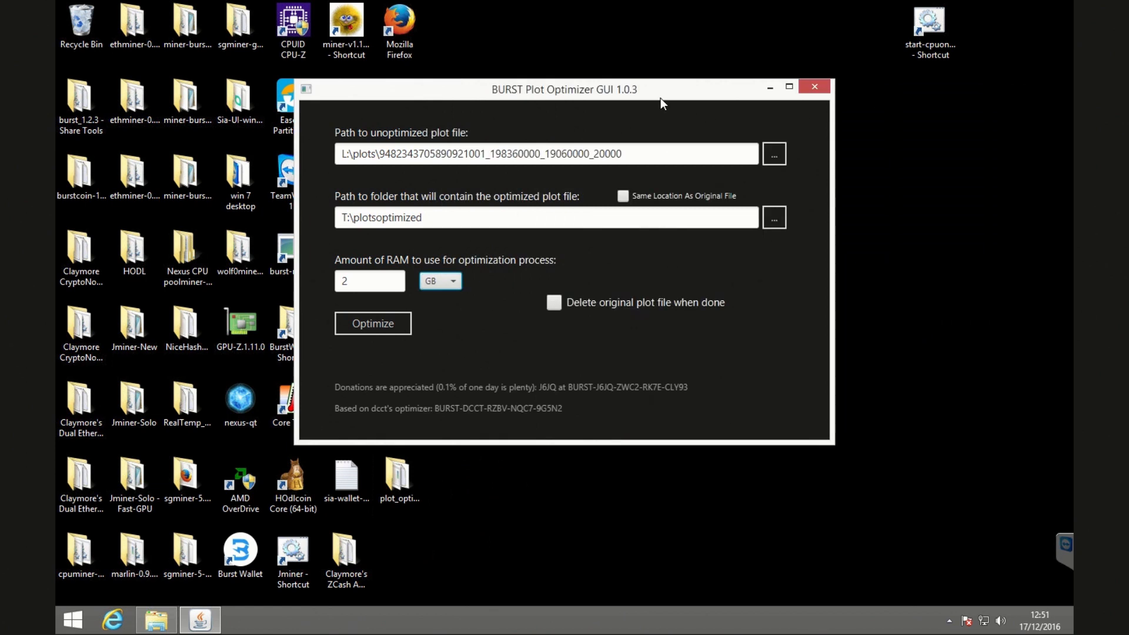
Drag the optimizer window to the right of the screen.
left_click_drag(659, 89, 848, 87)
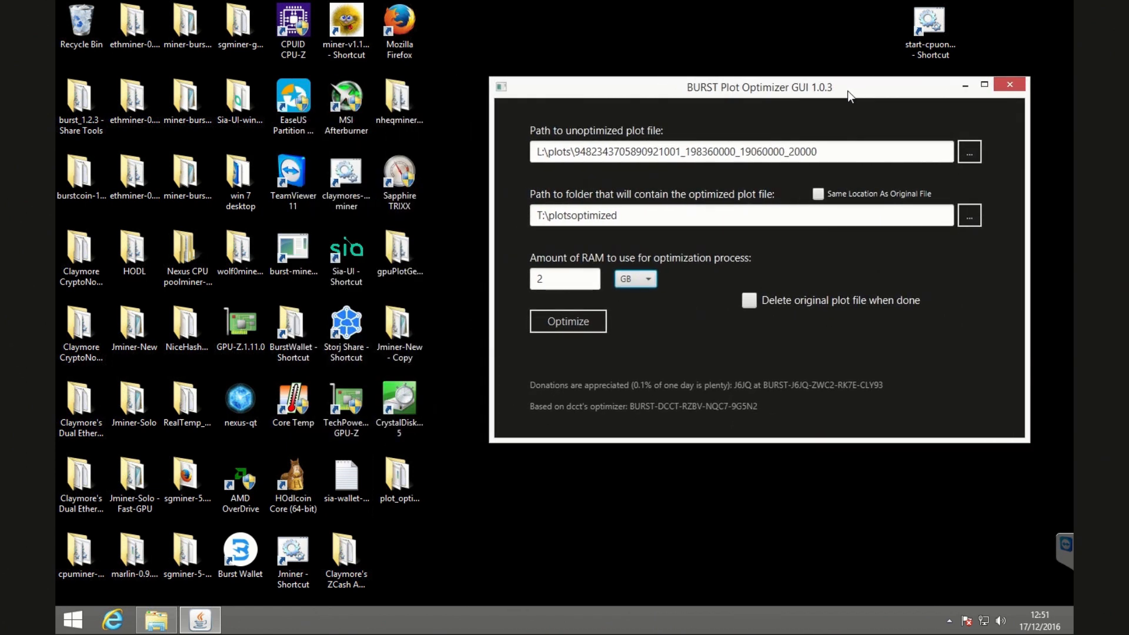
mouse_move(555, 140)
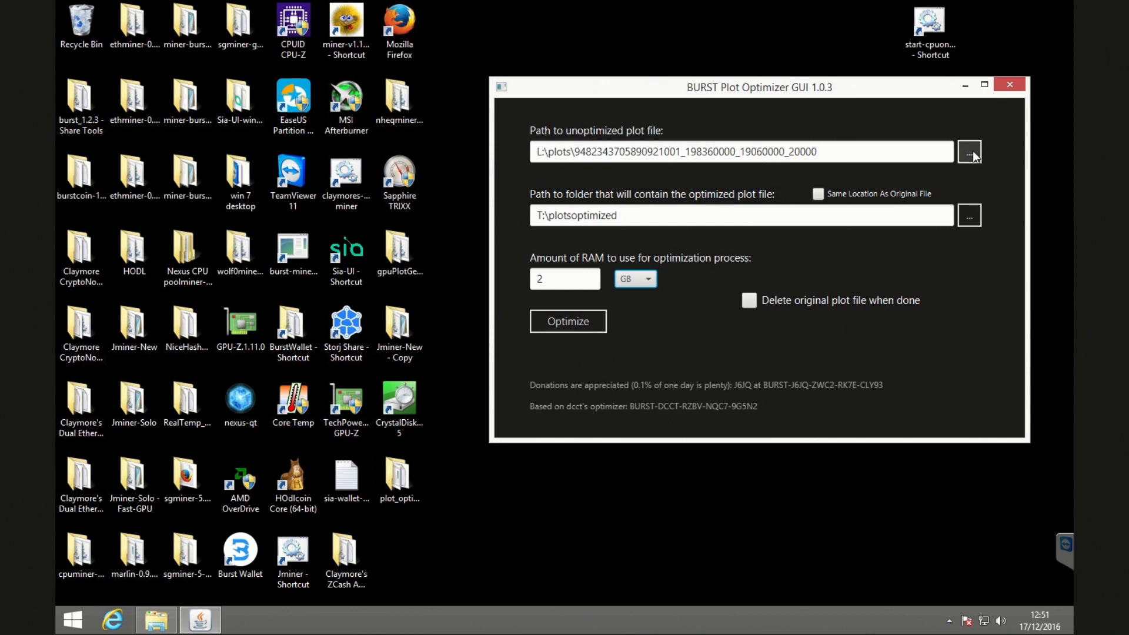
Choose the plot file in TOSHIBA9 (H:)\plots as the unoptimized plot.
left_click(969, 151)
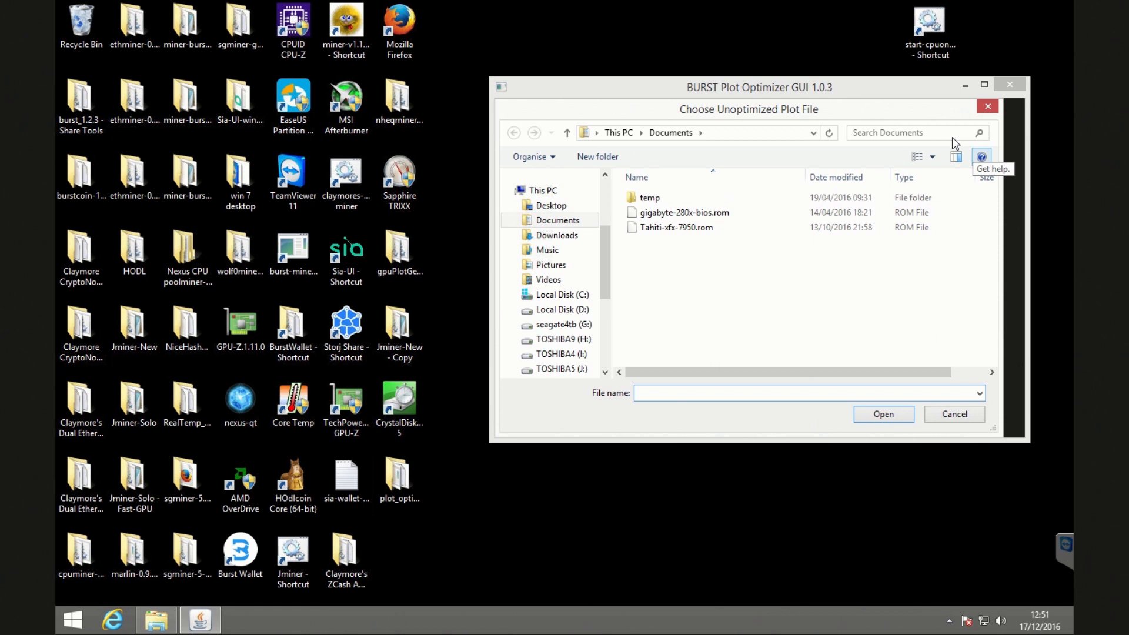
scroll("down", 3)
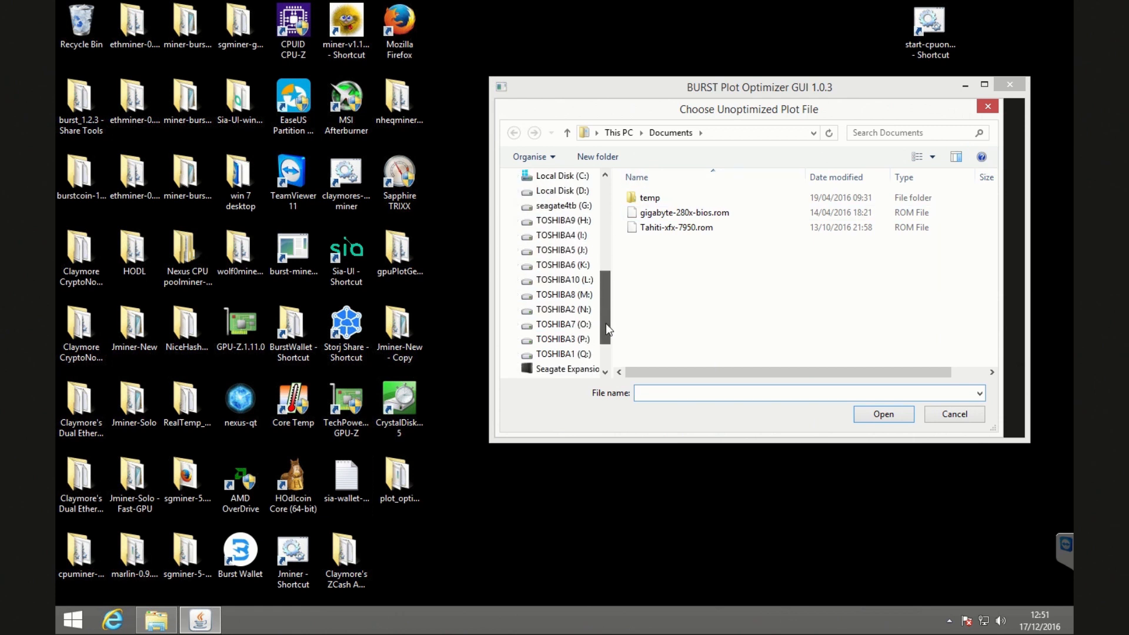
left_click(572, 221)
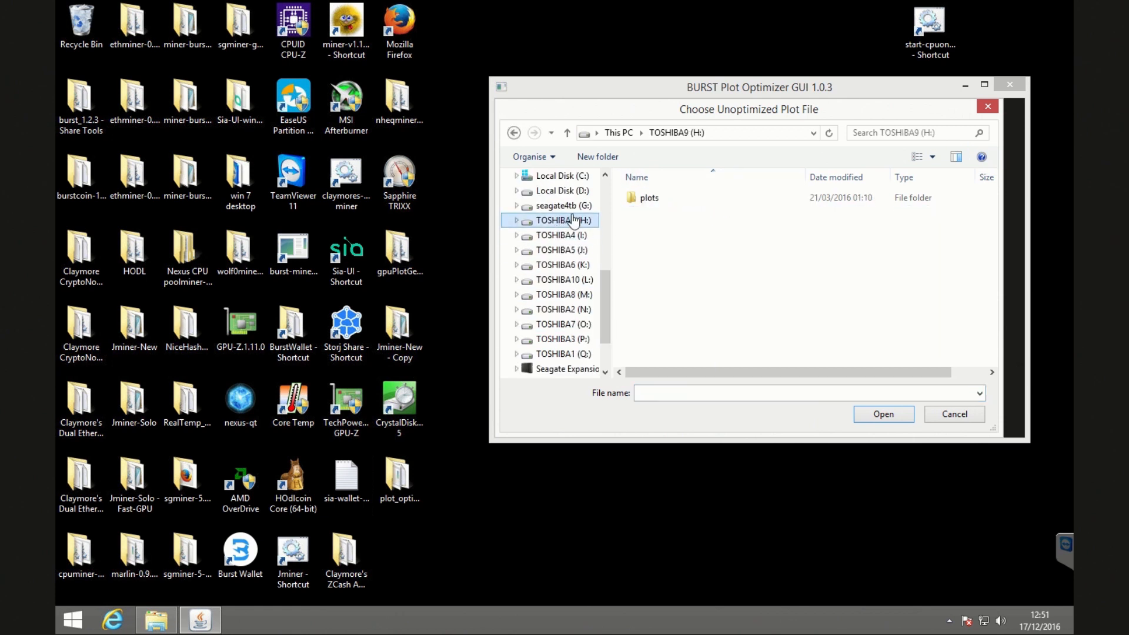
double_click(649, 197)
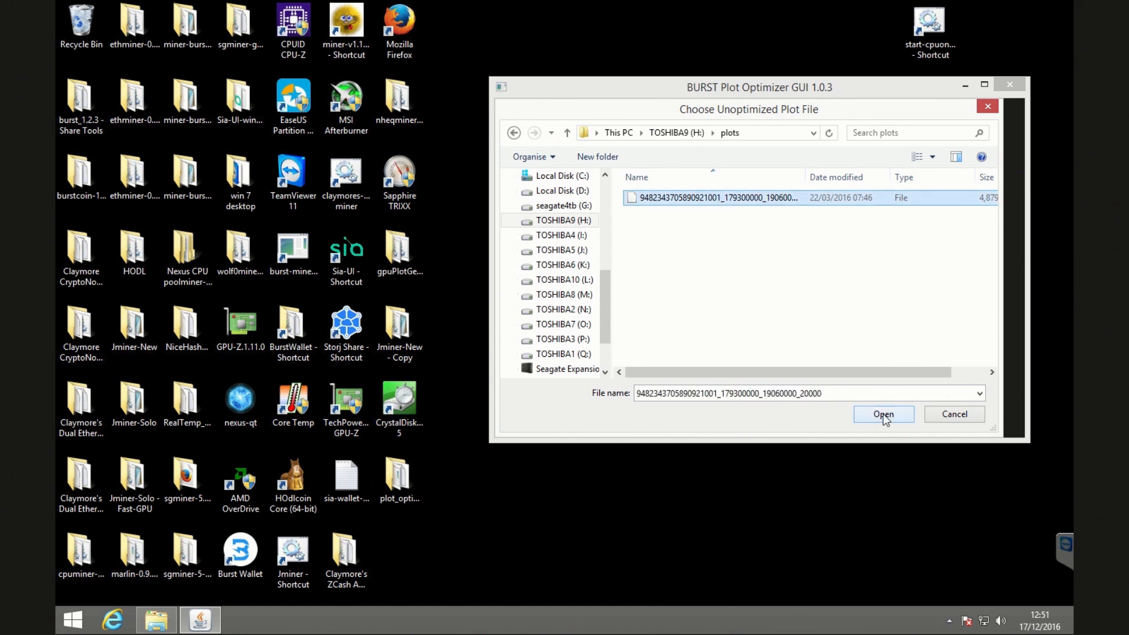
left_click(883, 414)
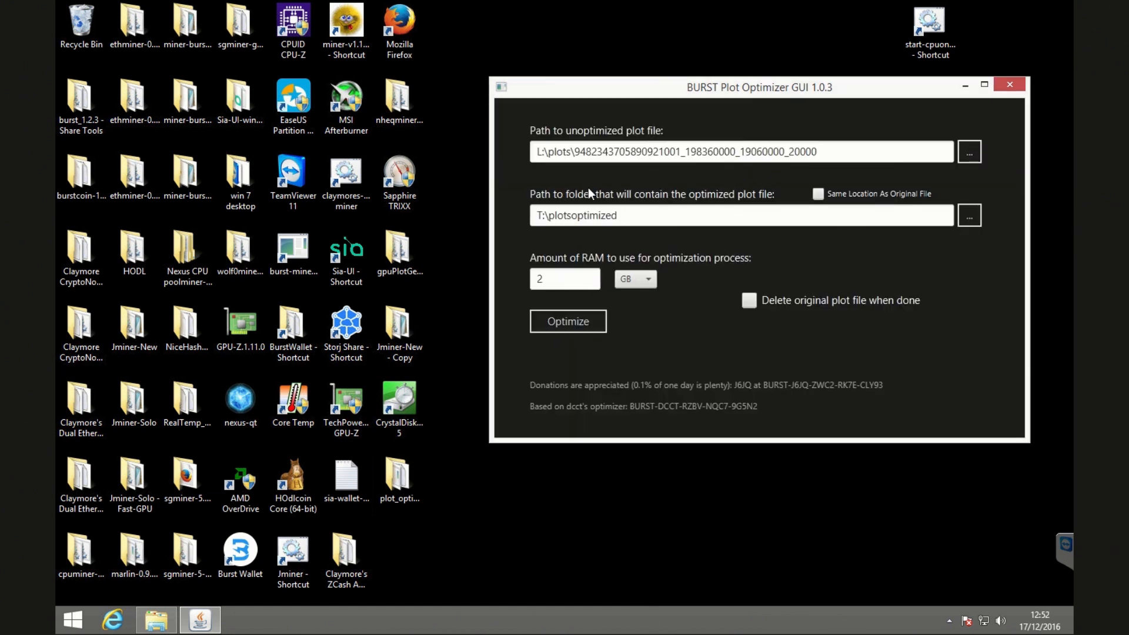
mouse_move(647, 209)
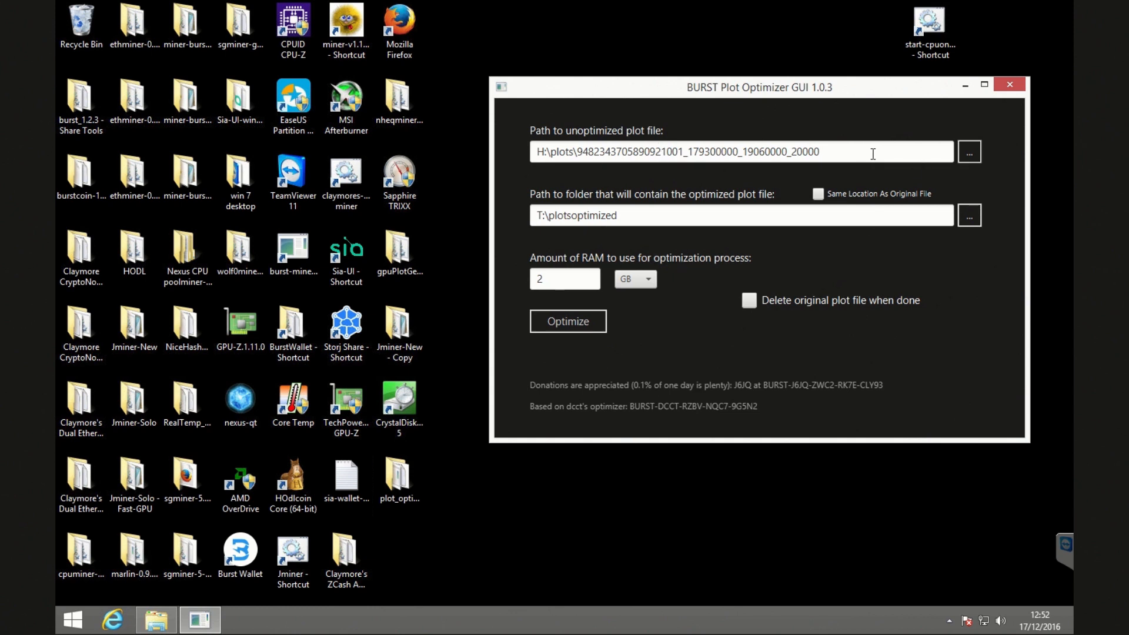
left_click(969, 152)
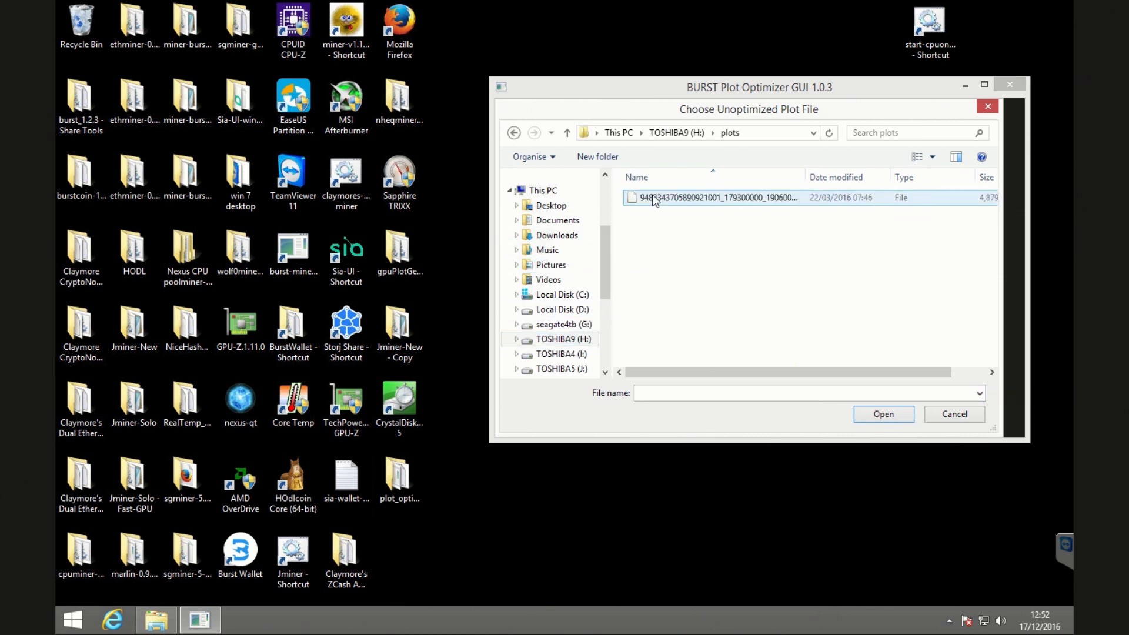
left_click(883, 414)
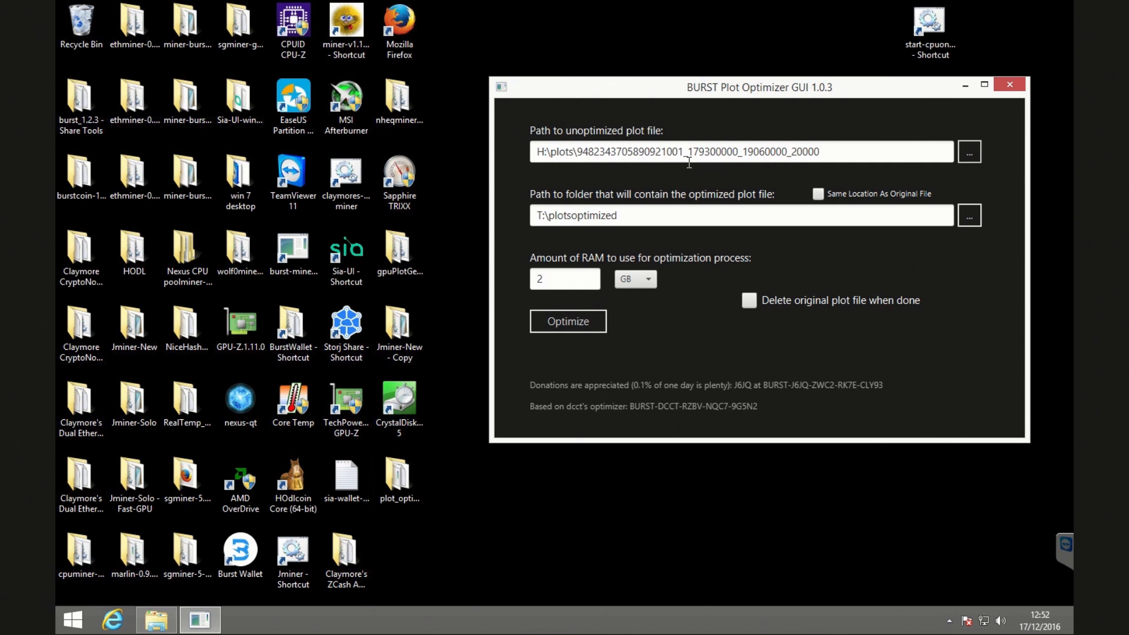
mouse_move(693, 167)
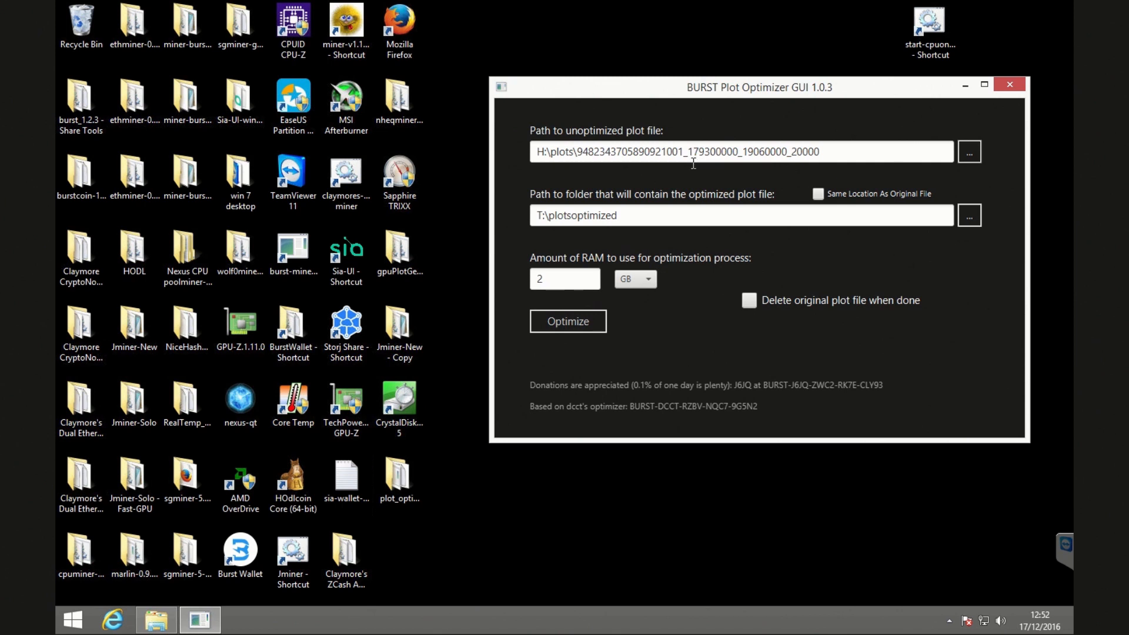
mouse_move(696, 217)
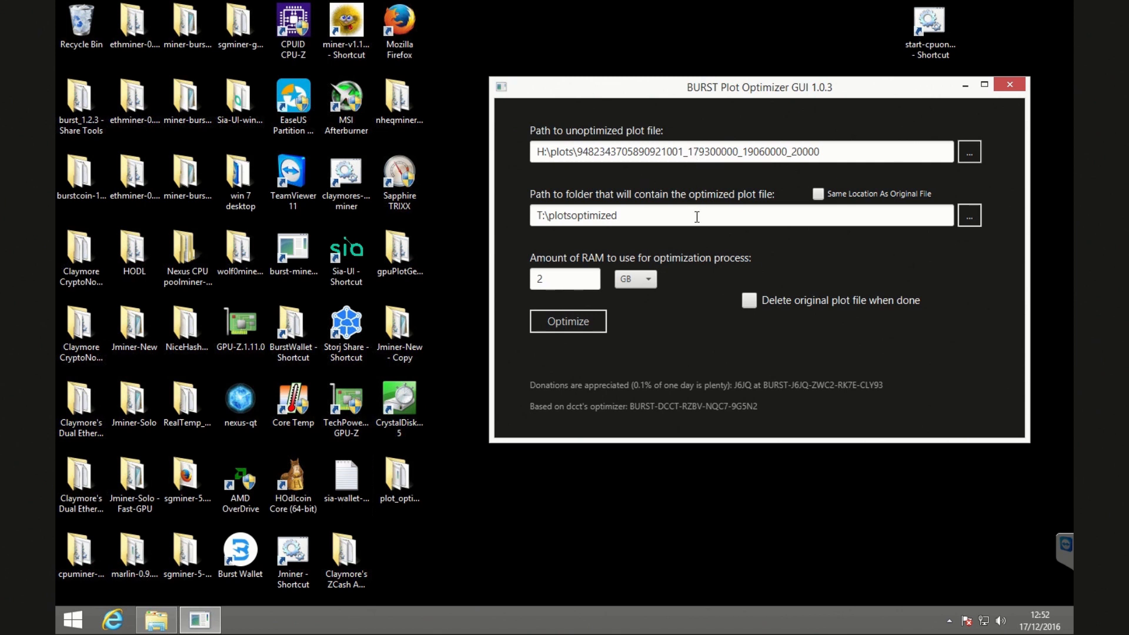
mouse_move(712, 192)
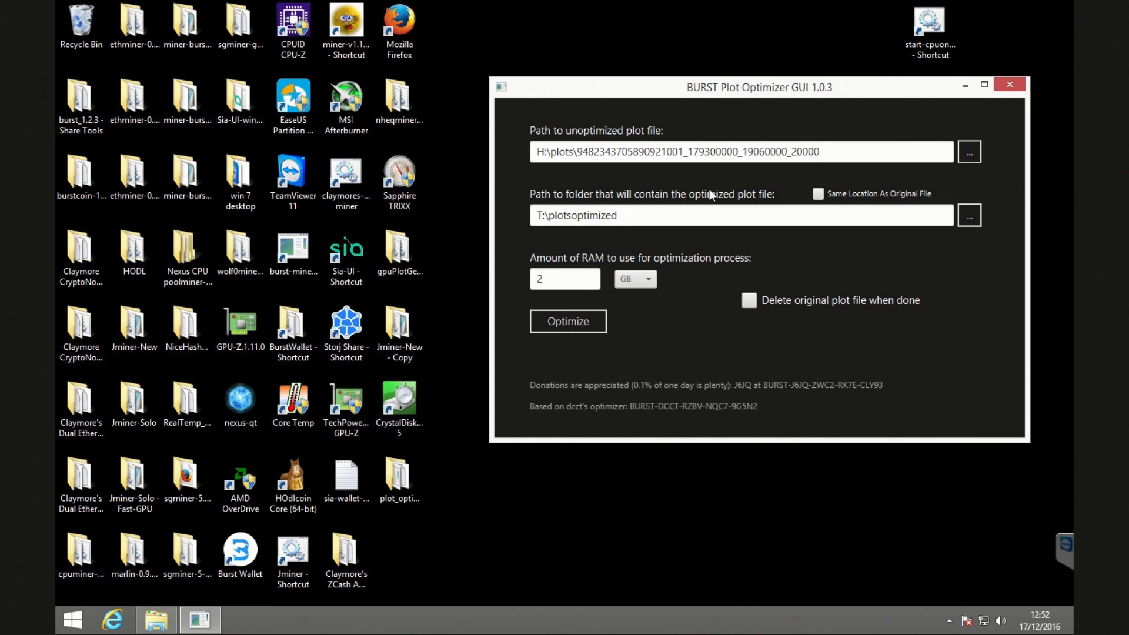
mouse_move(969, 224)
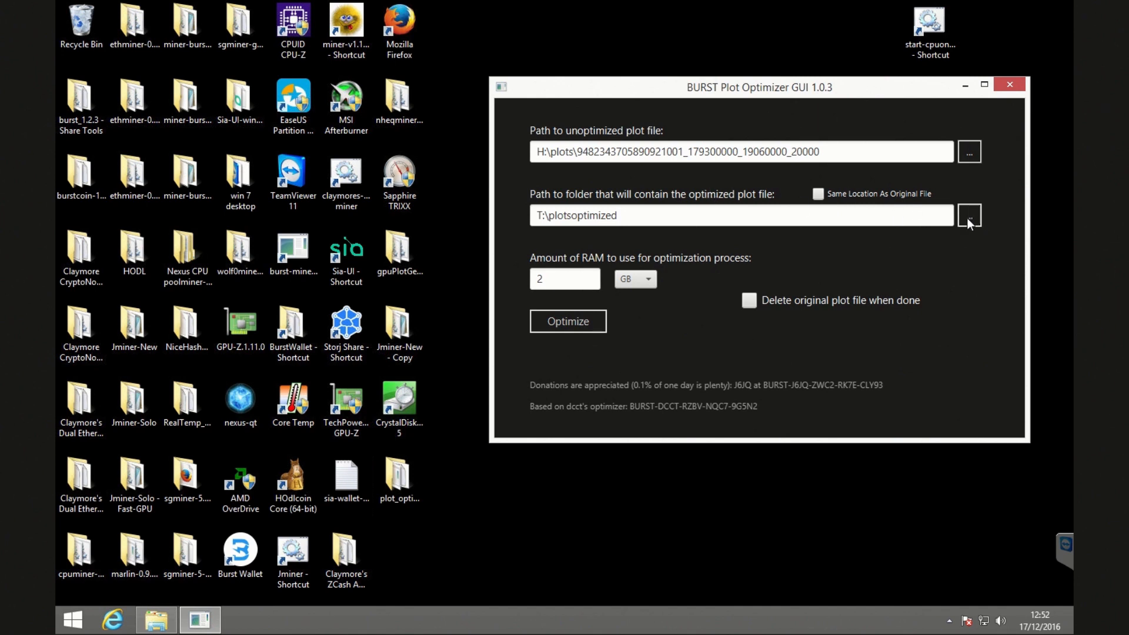
Select L:\plotsoptimized on TOSHIBA10 as the output folder.
left_click(968, 215)
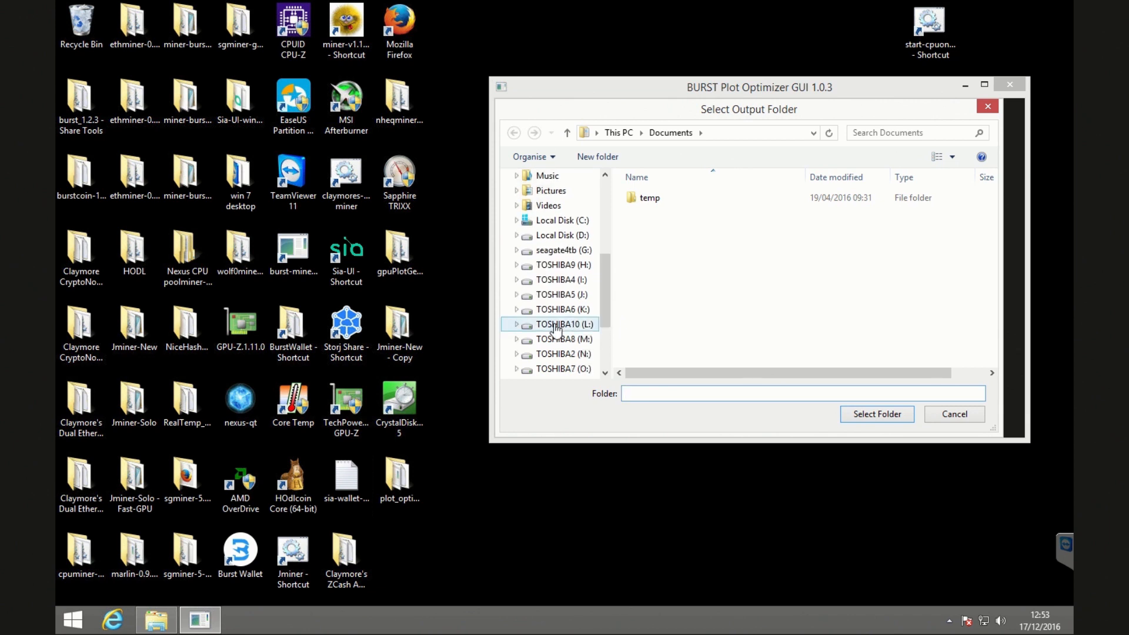
double_click(564, 324)
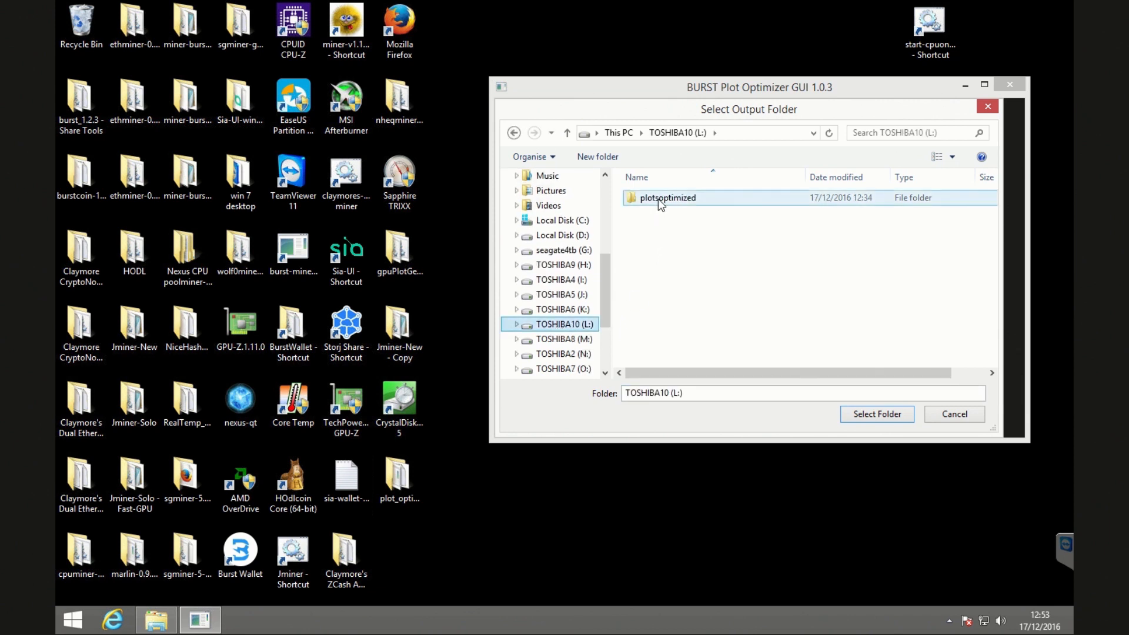
double_click(666, 197)
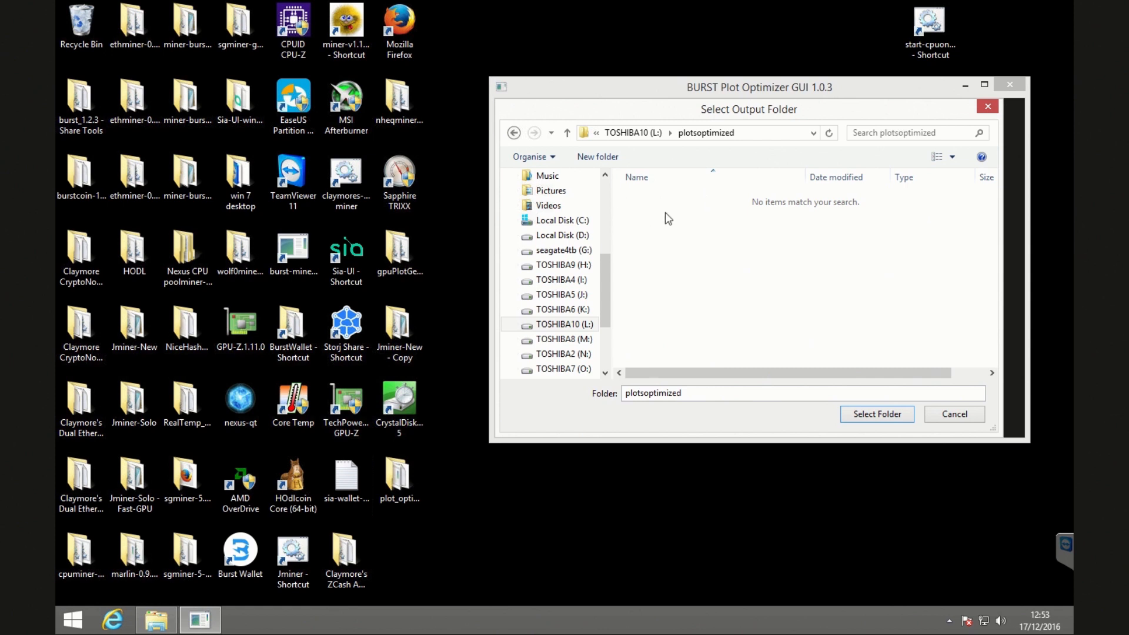
mouse_move(735, 260)
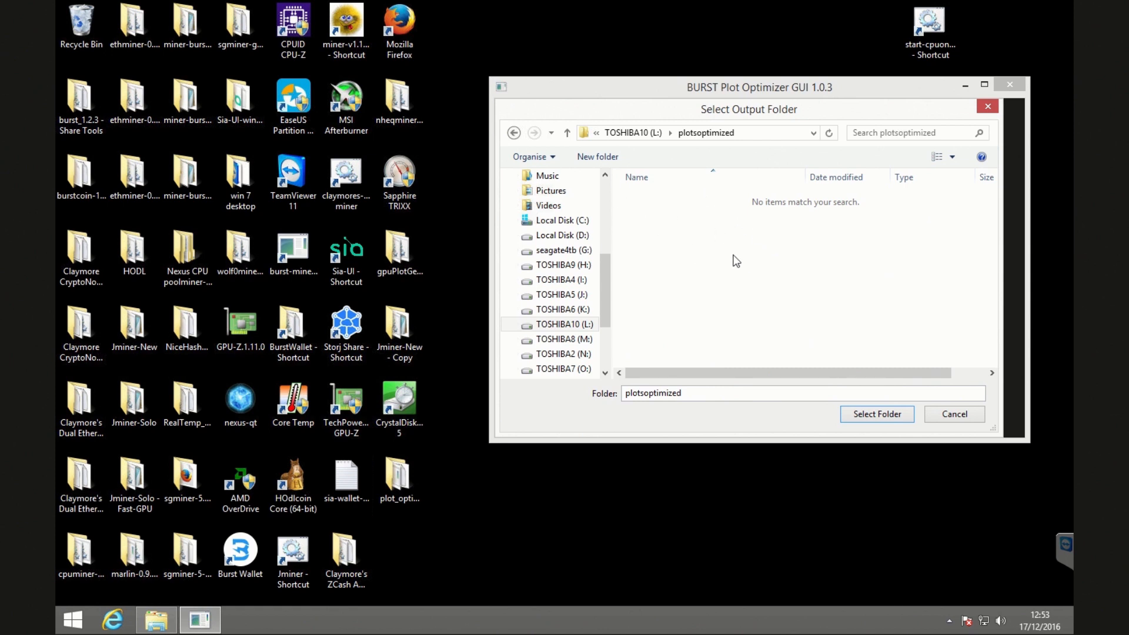
left_click(876, 414)
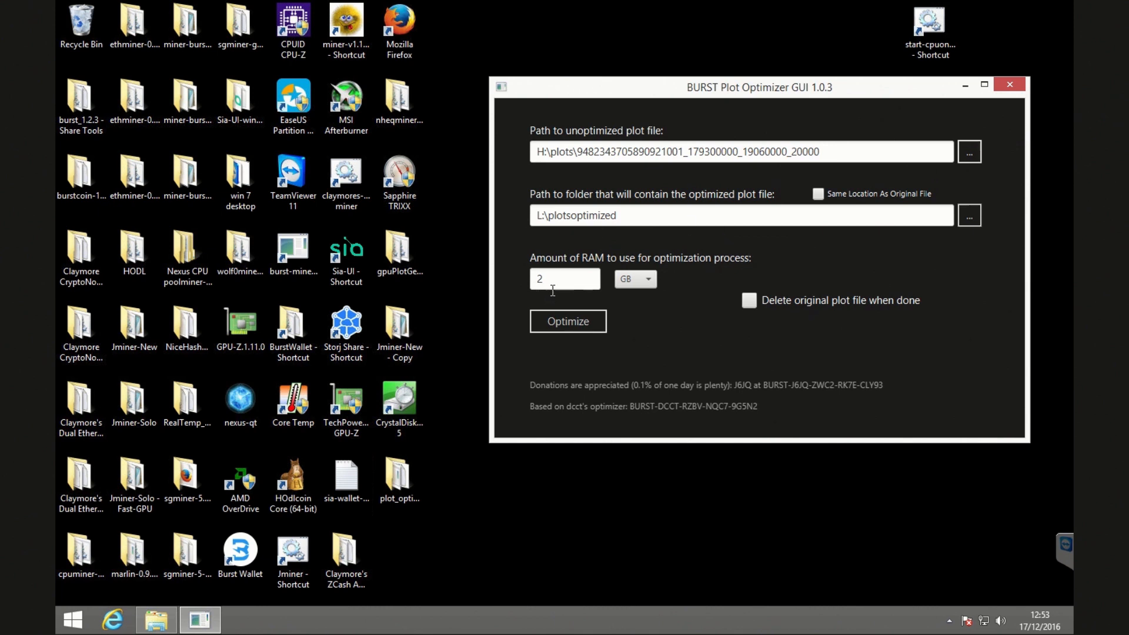
Change the RAM amount from 2 to 4 GB.
left_click(562, 278)
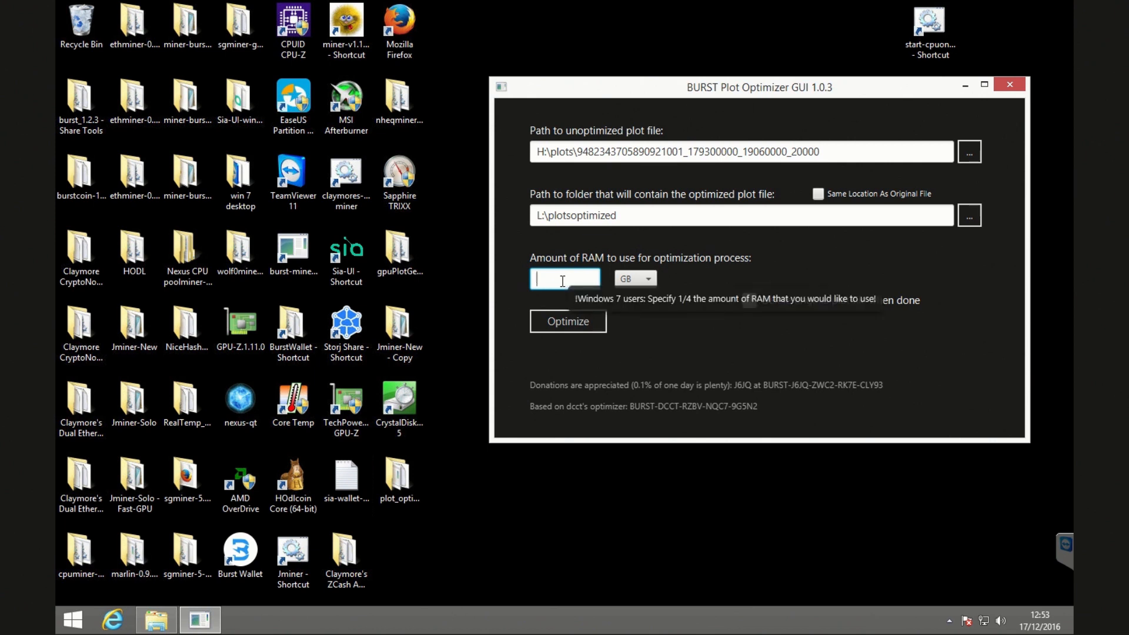
type("4")
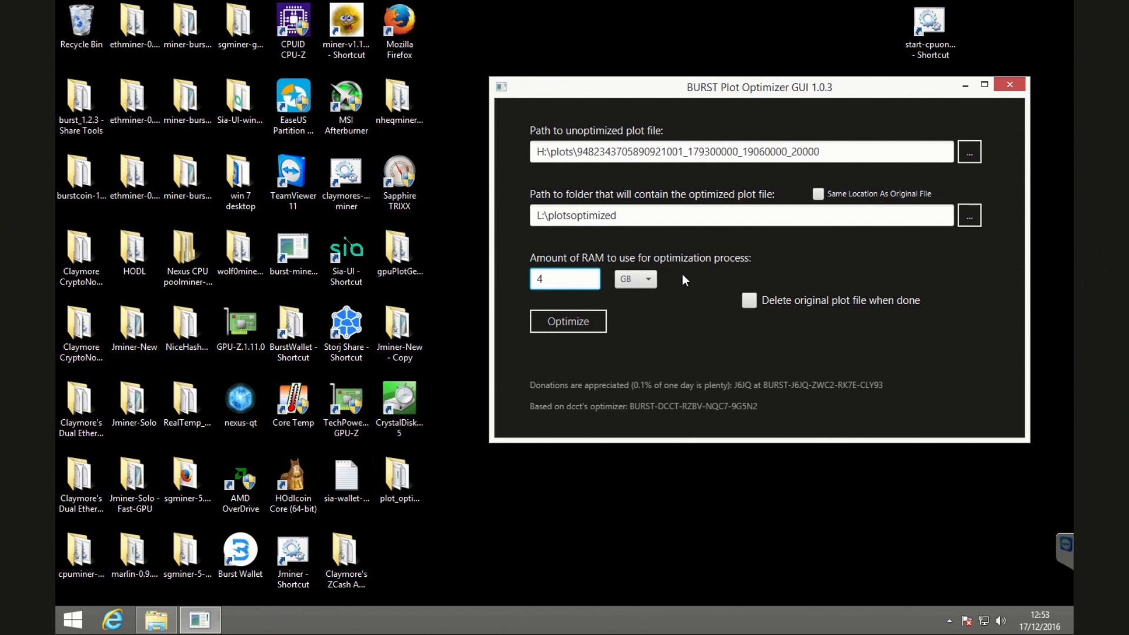
mouse_move(792, 267)
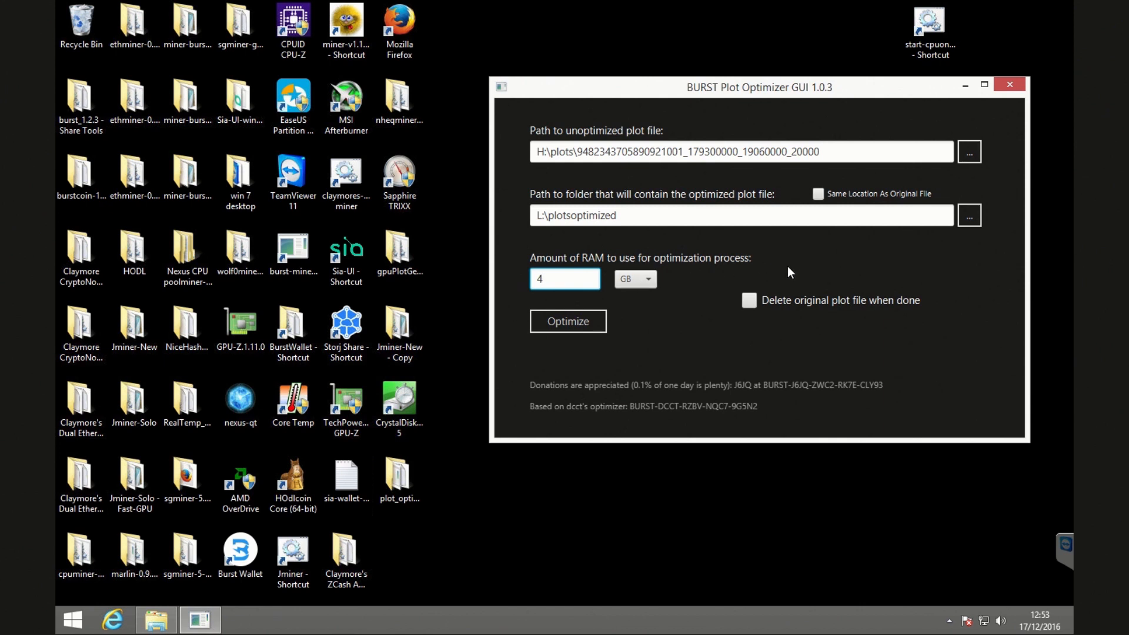
mouse_move(792, 235)
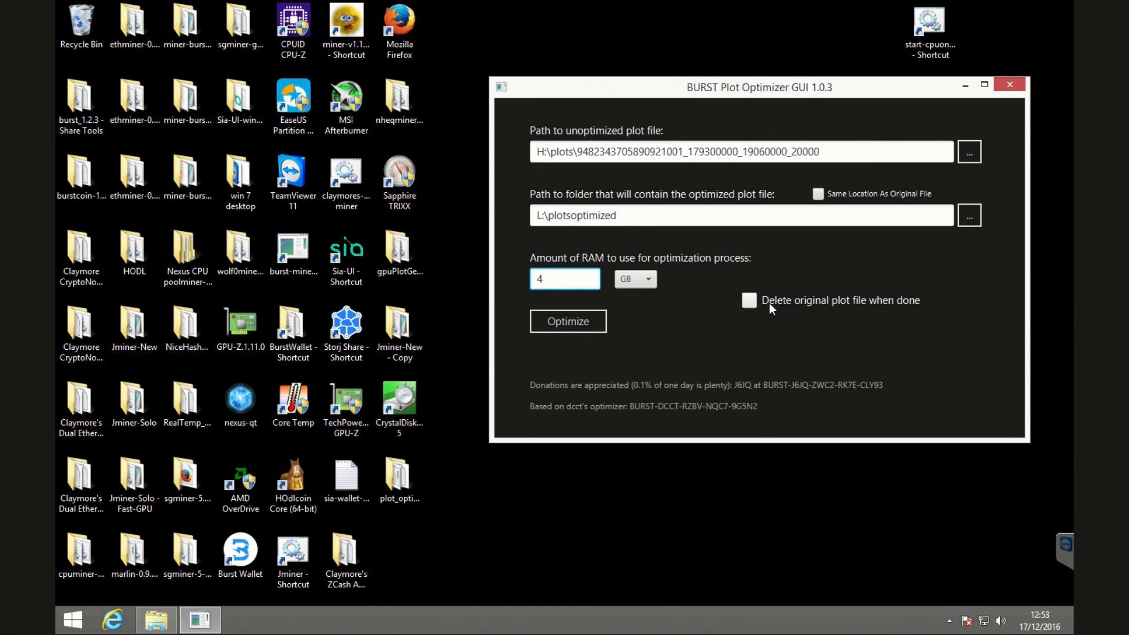
mouse_move(692, 303)
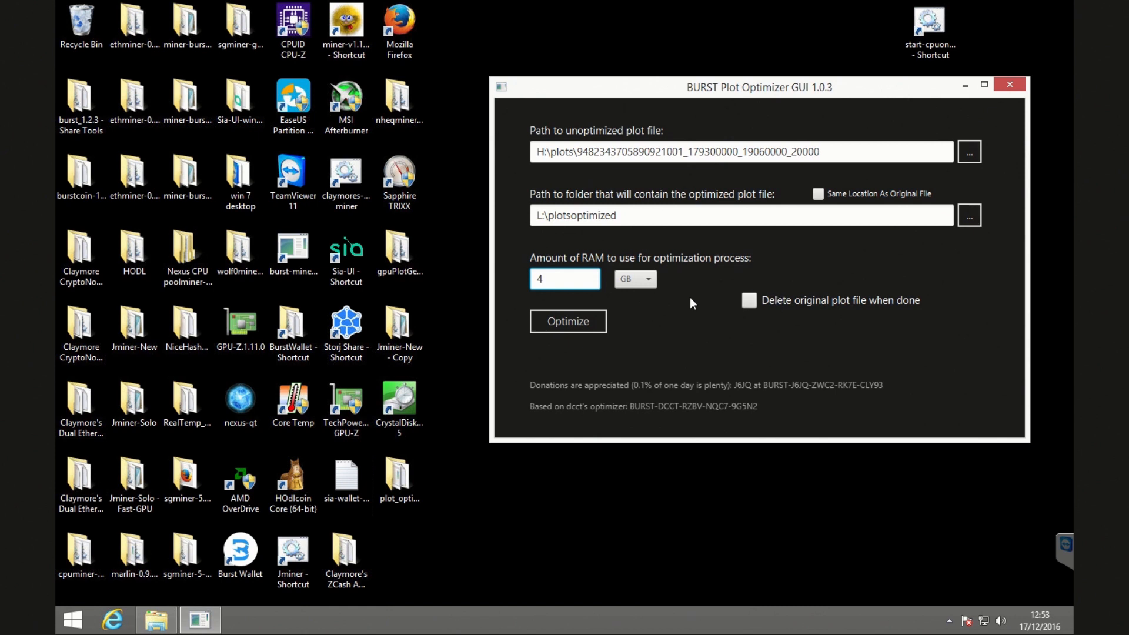
mouse_move(626, 339)
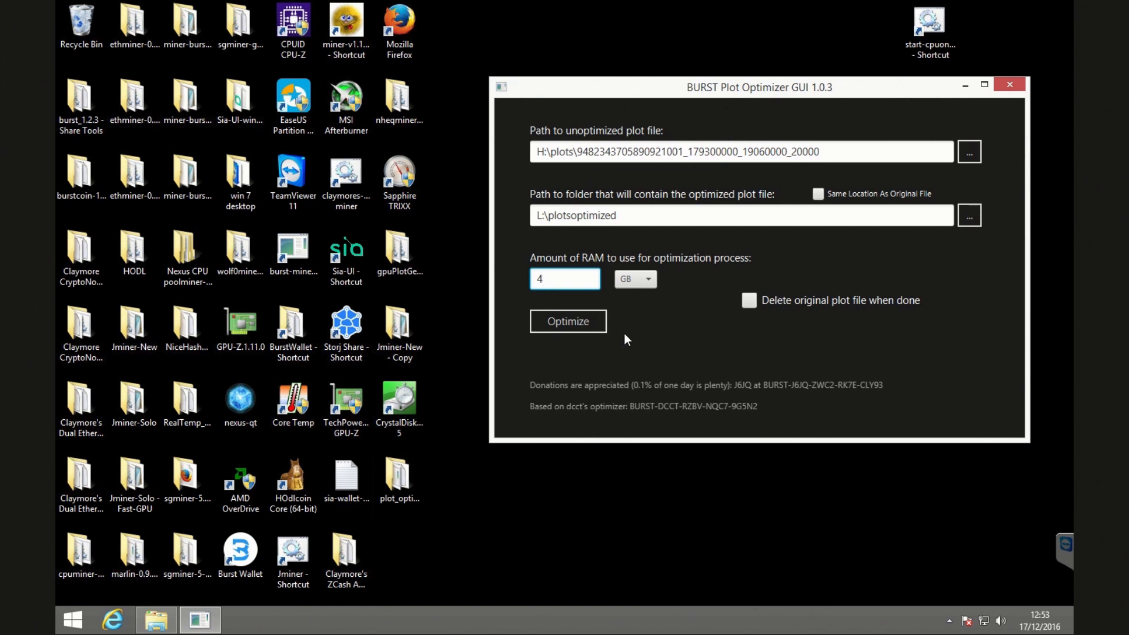
mouse_move(616, 333)
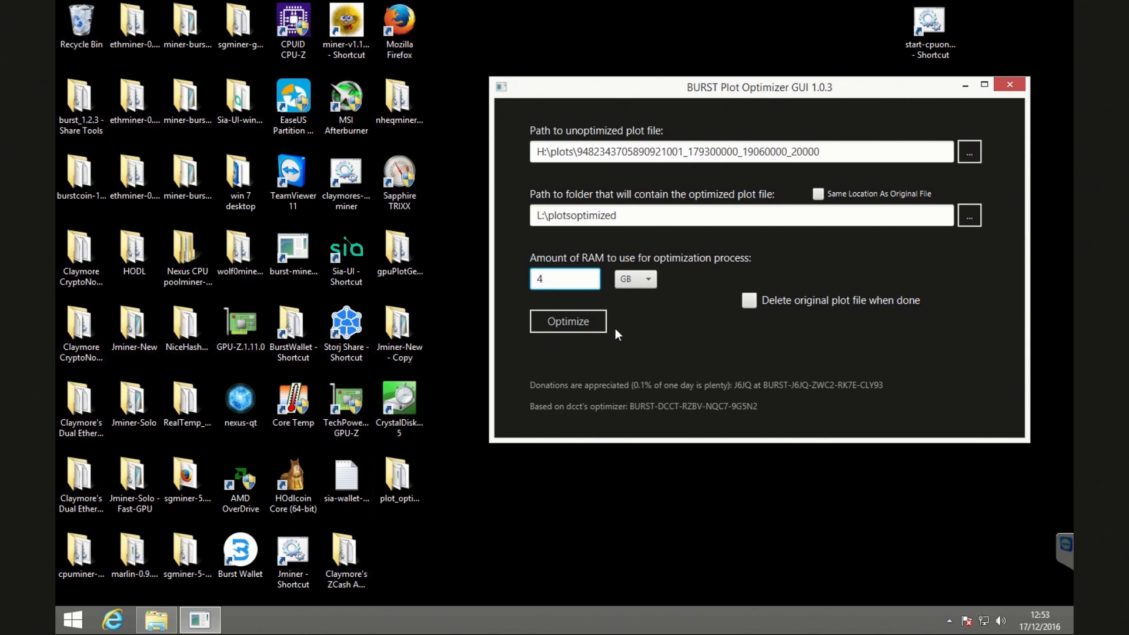
mouse_move(552, 324)
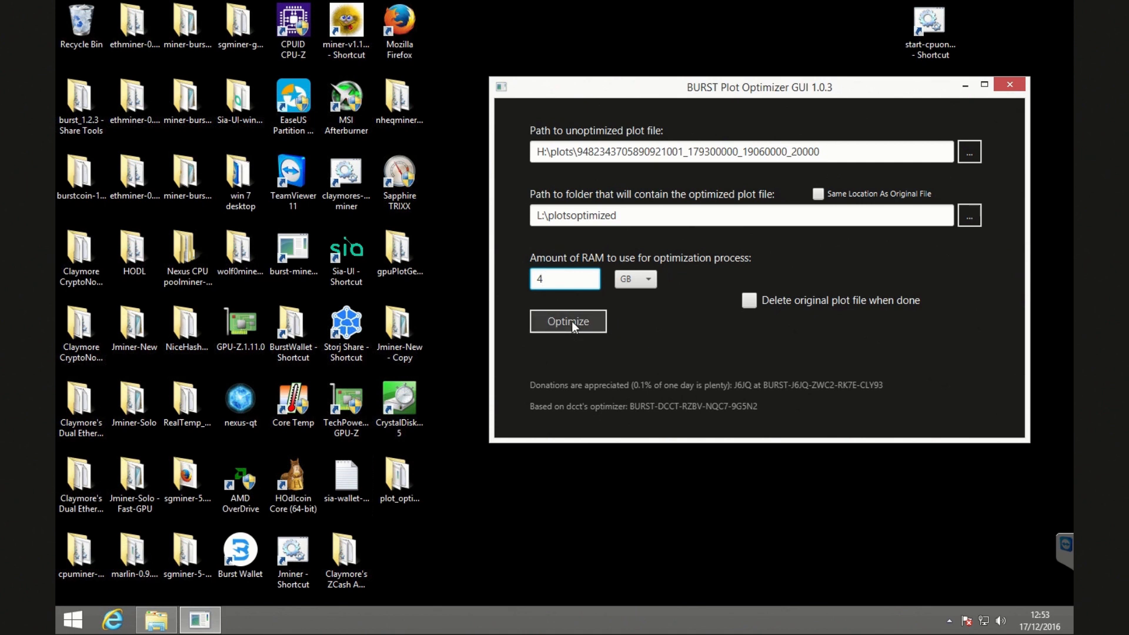
Start the optimization, showing 0.0% done with about 44 hours remaining.
left_click(568, 321)
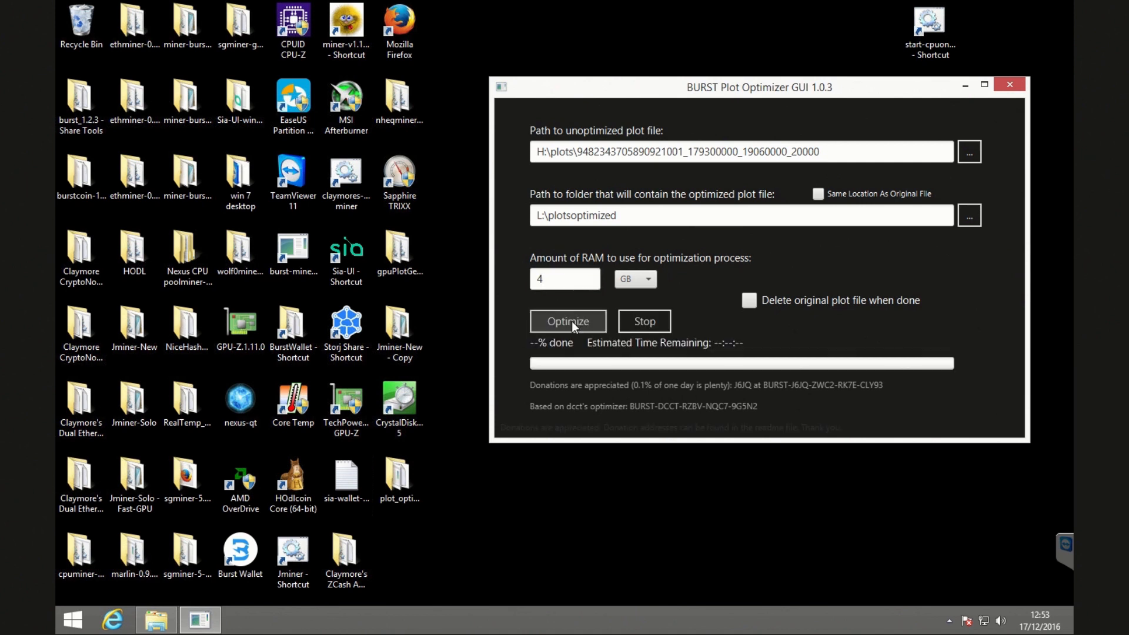
left_click(568, 321)
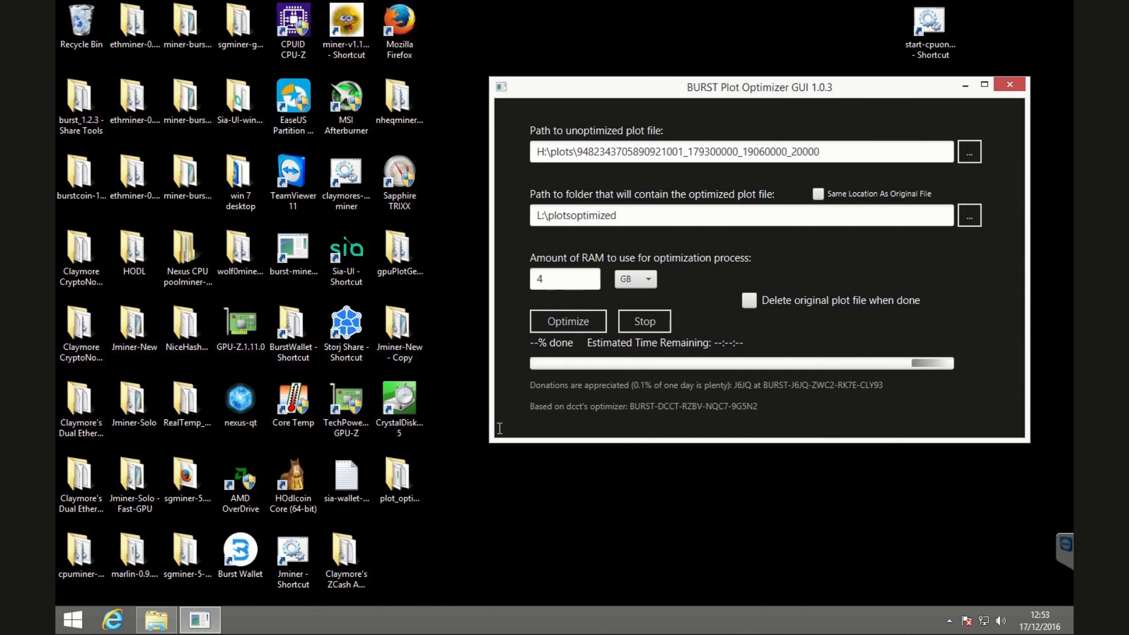
left_click(568, 321)
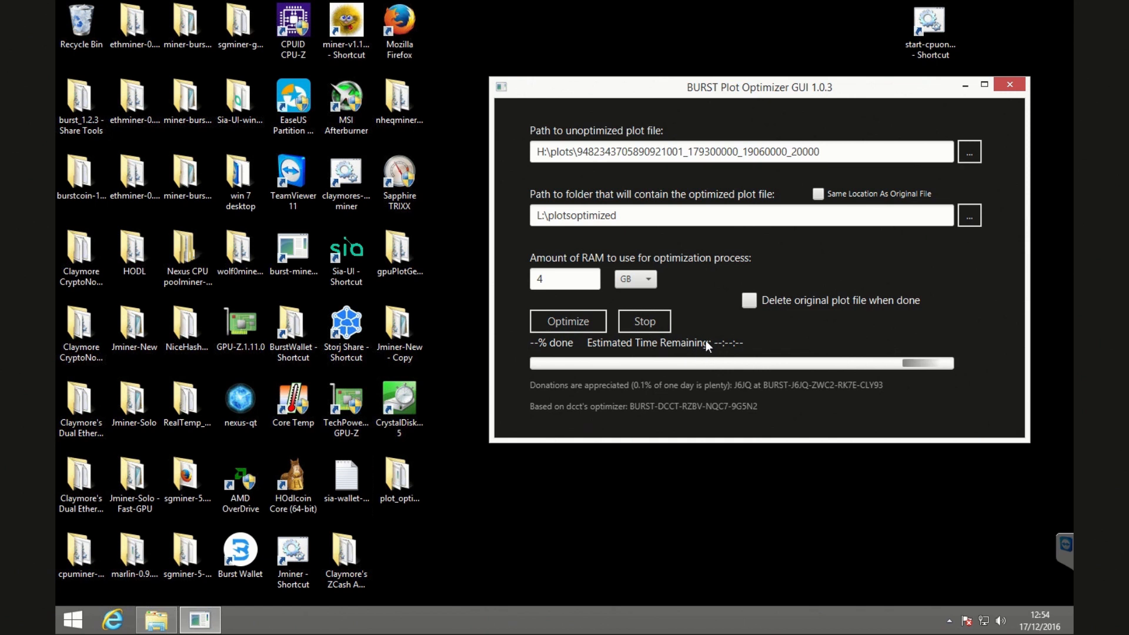
left_click(568, 321)
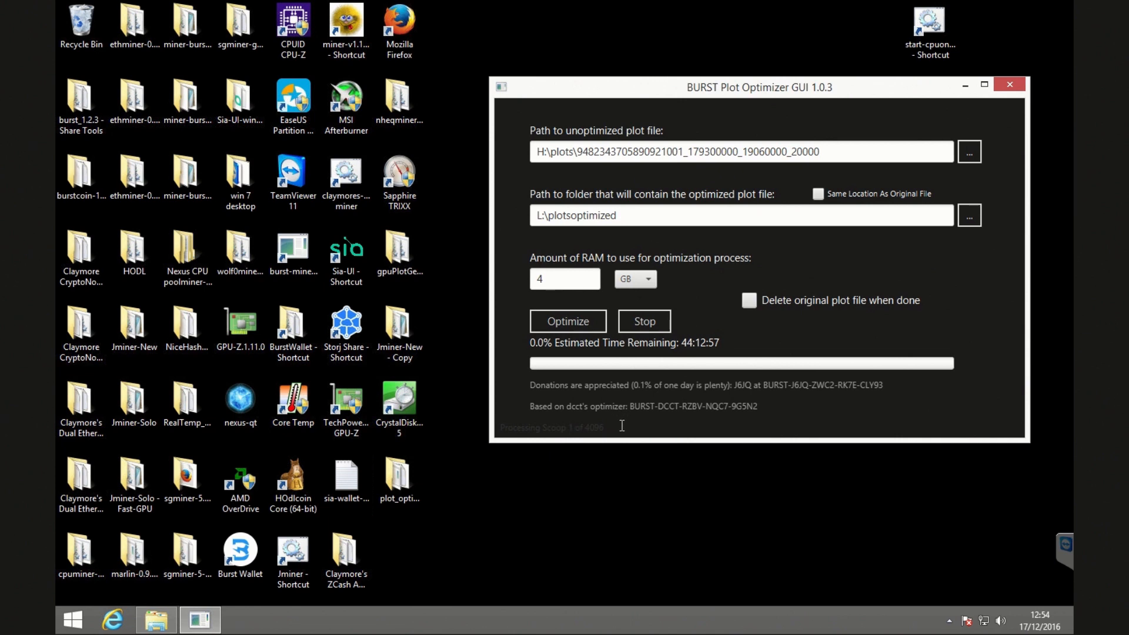
mouse_move(676, 356)
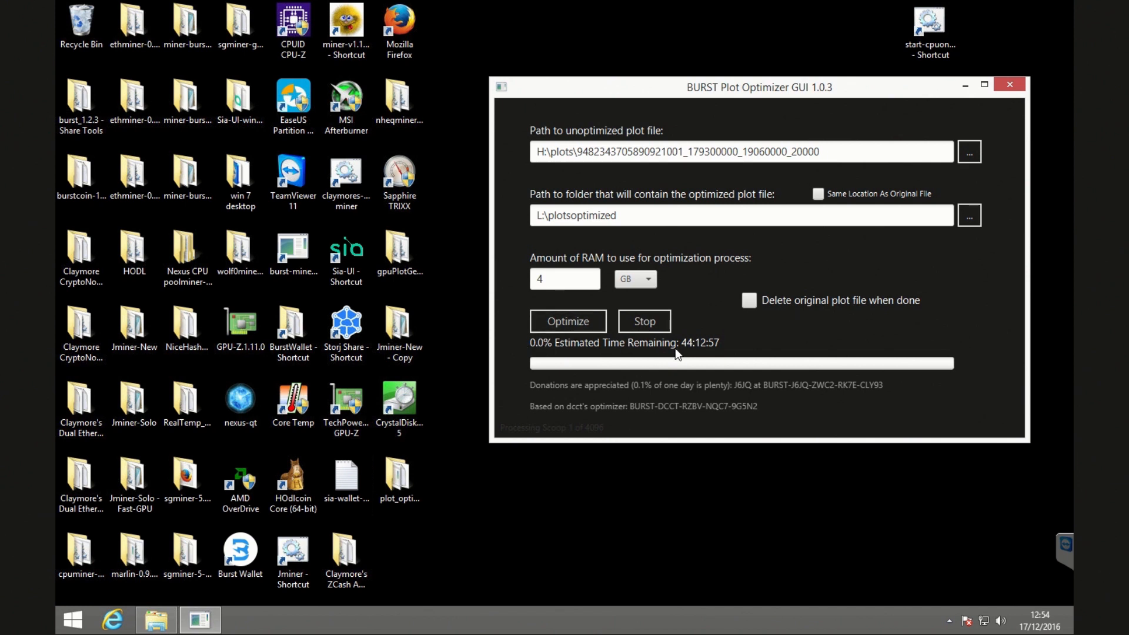
mouse_move(731, 357)
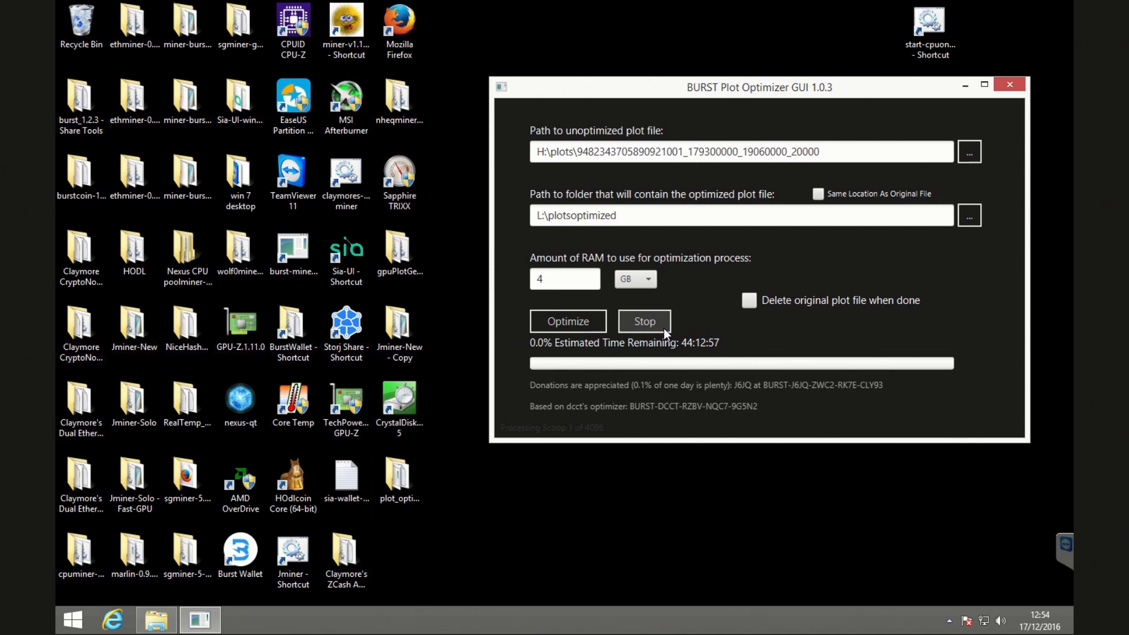
mouse_move(837, 271)
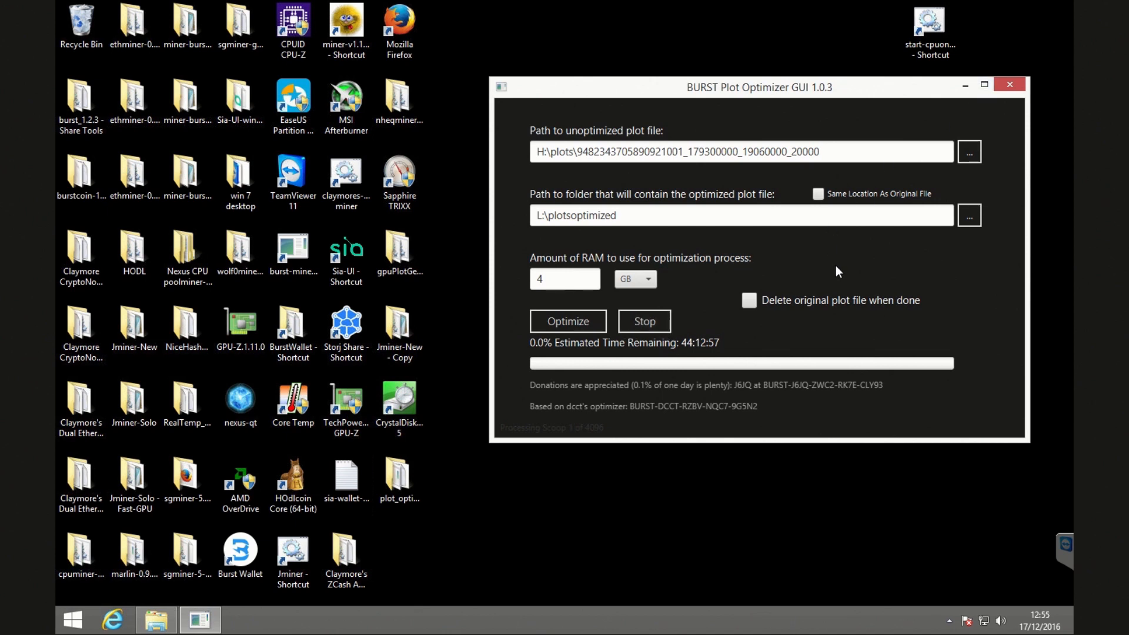
mouse_move(776, 315)
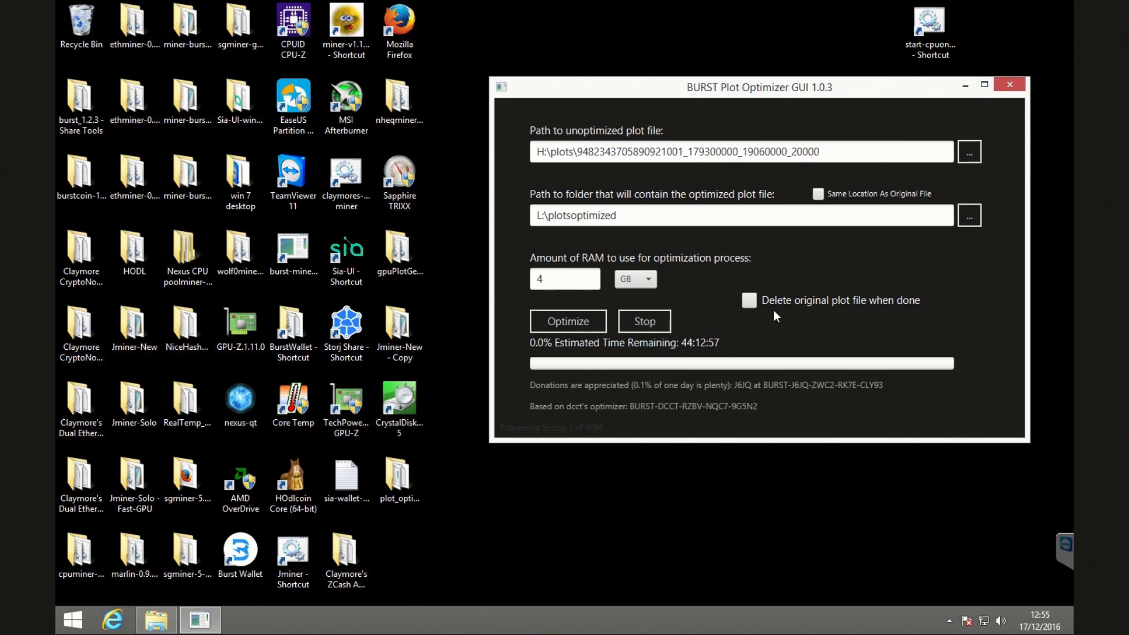
mouse_move(748, 355)
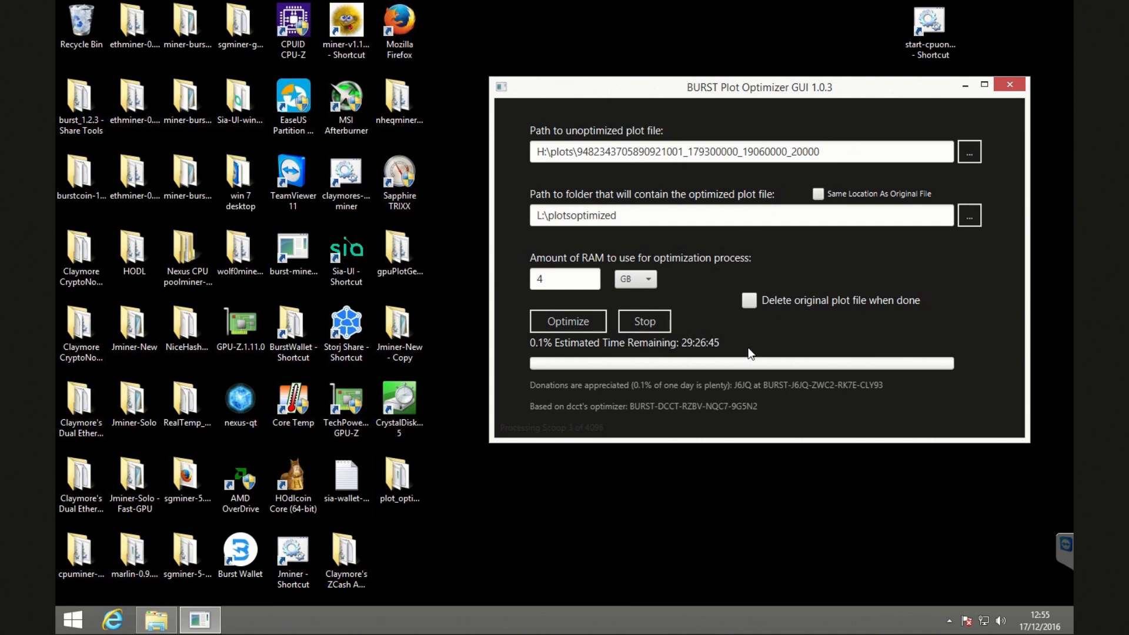
mouse_move(757, 345)
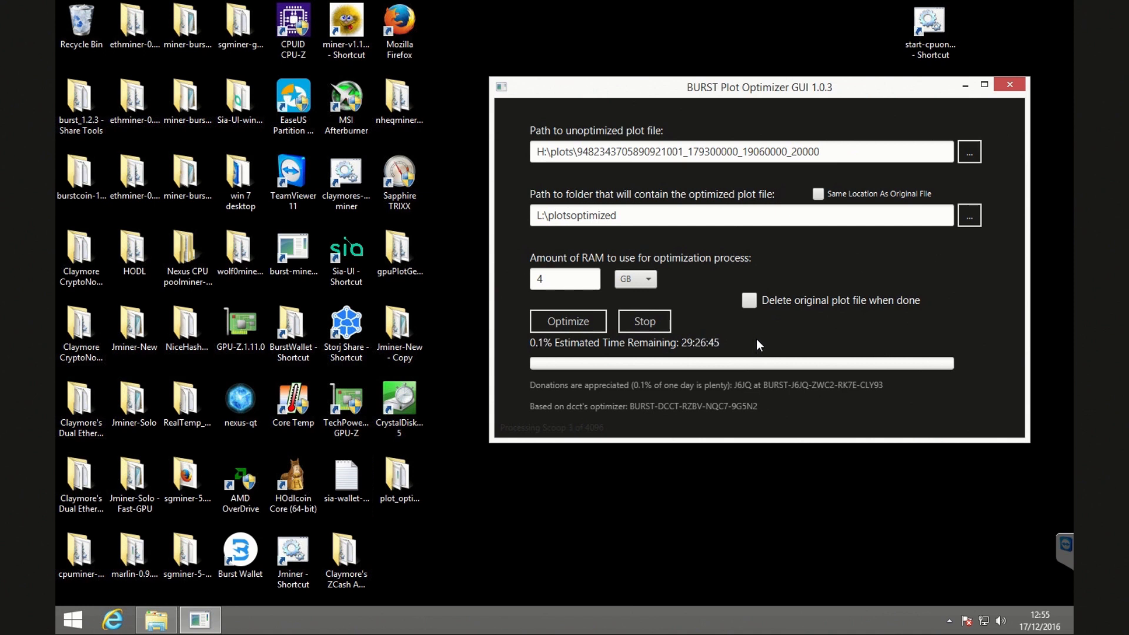